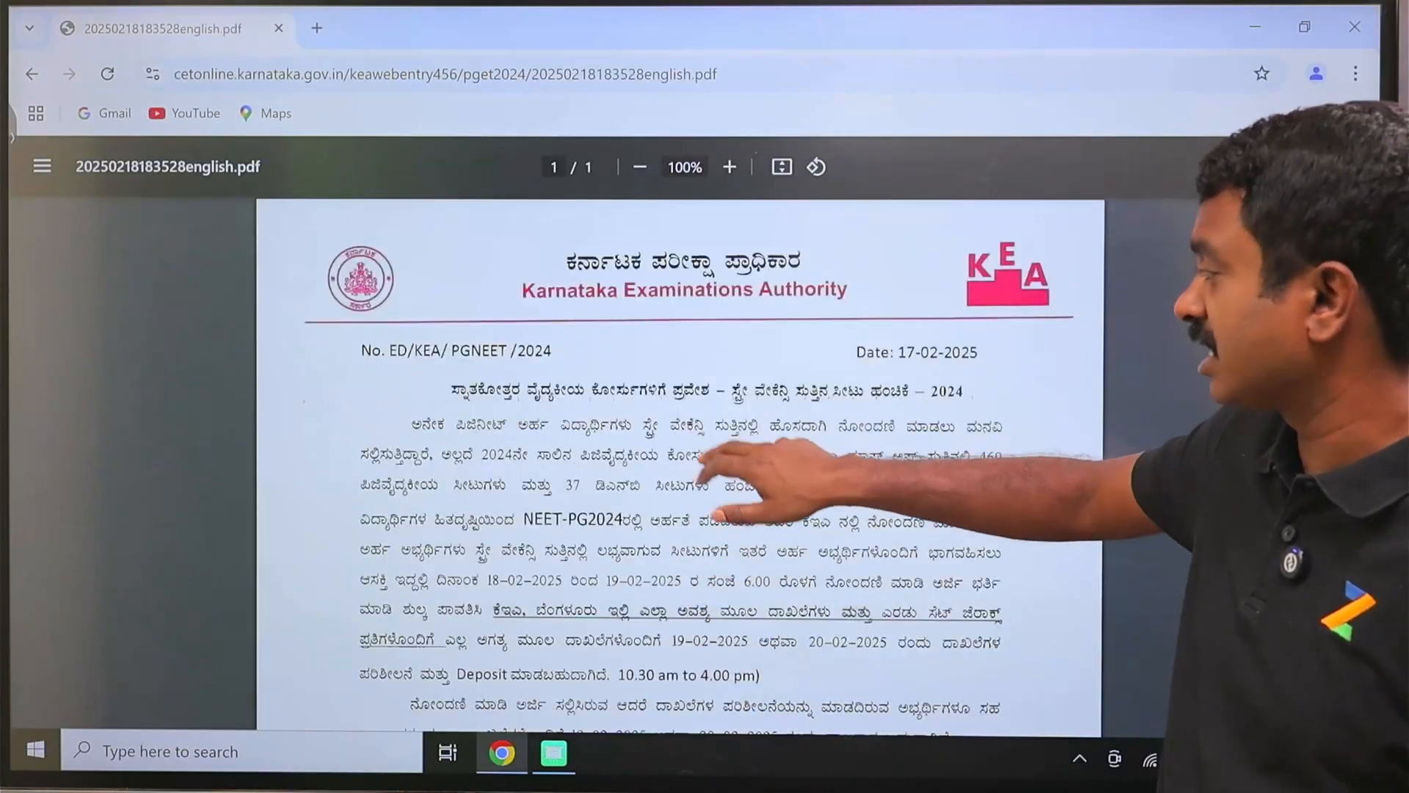
Step: Scroll the KEA notice down to the Online Stray Vacancy Round seat allotment – PG Medical 2024 section
scroll("down", 3)
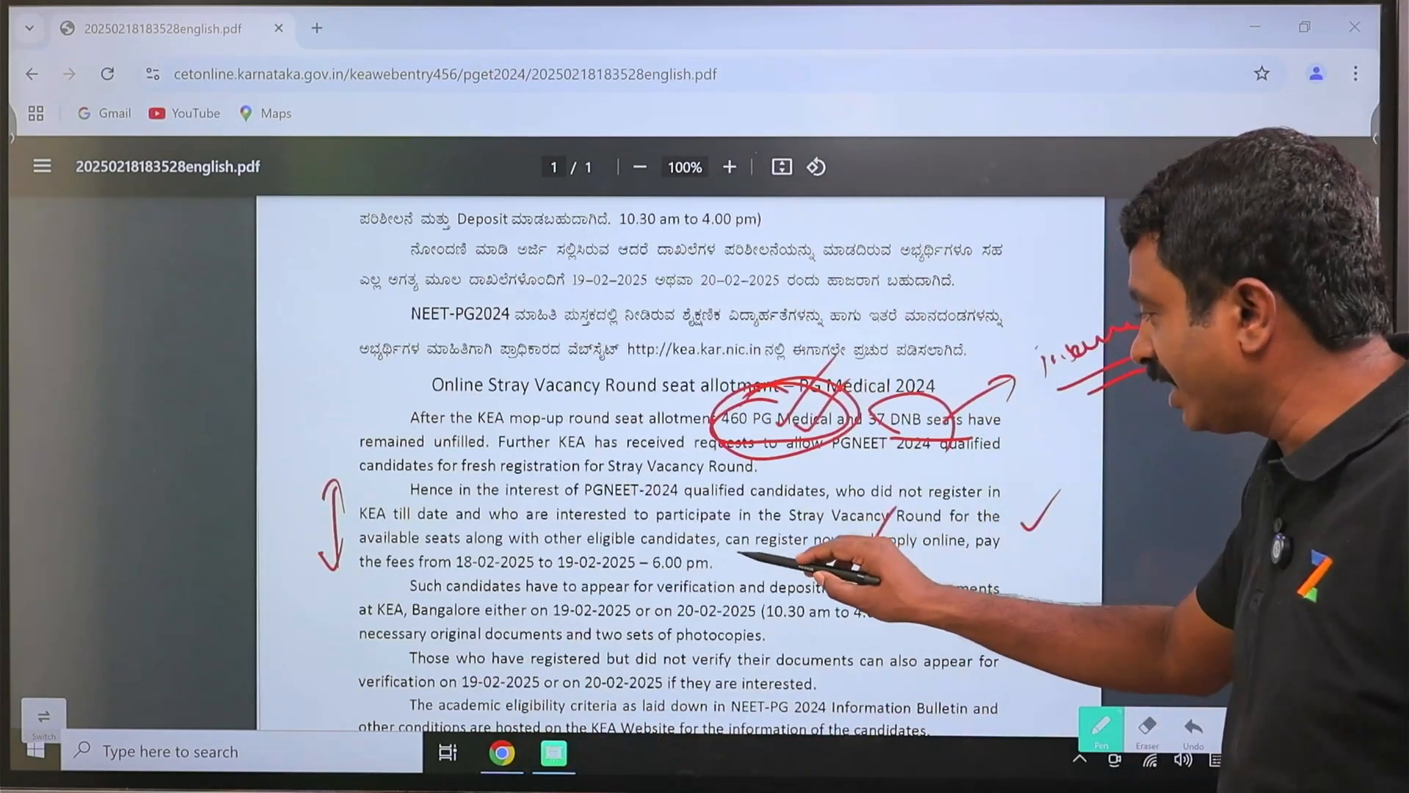
left_click_drag(736, 539, 912, 565)
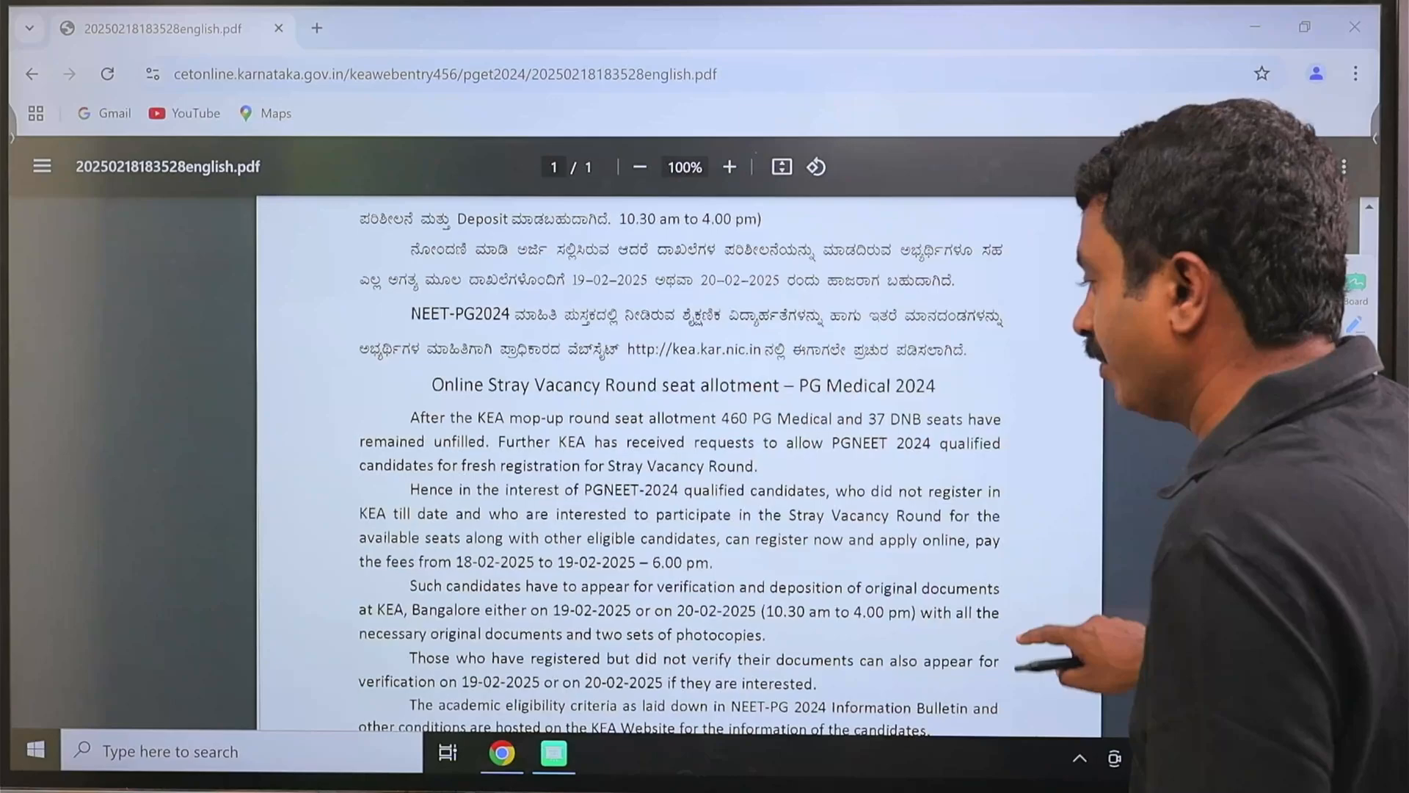
scroll("down", 3)
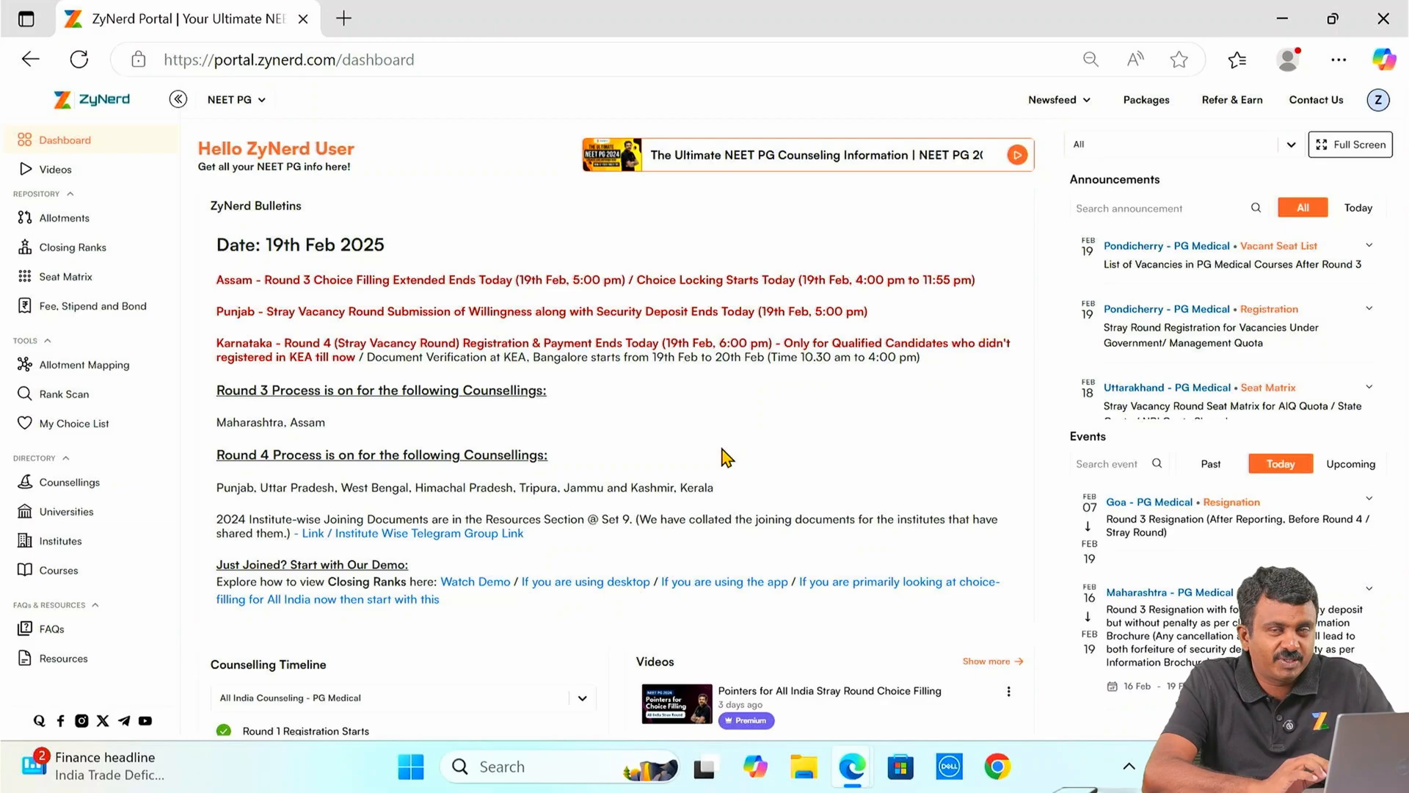
mouse_move(830, 617)
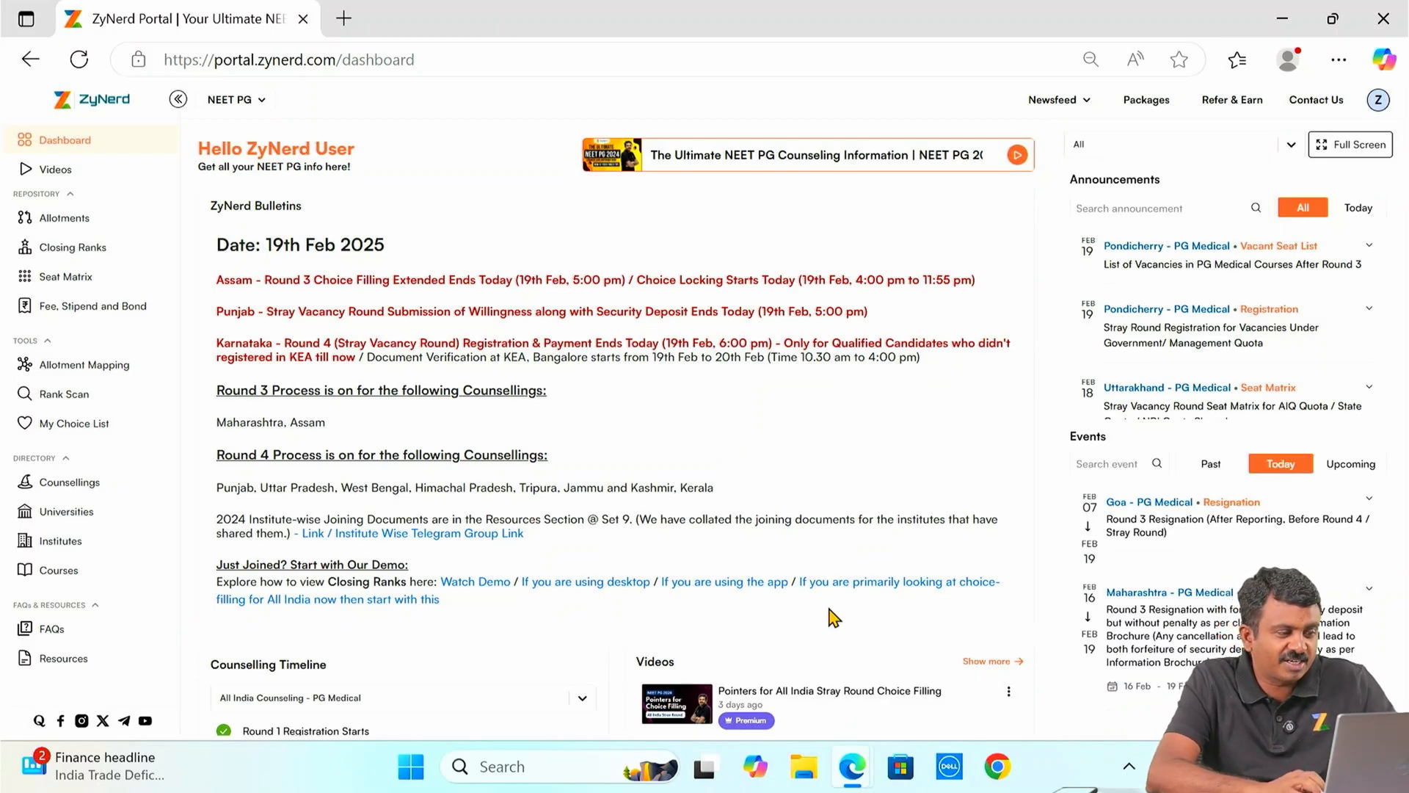
Step: Show the full video library filtered to Karnataka - PG Medical counselling
left_click(55, 169)
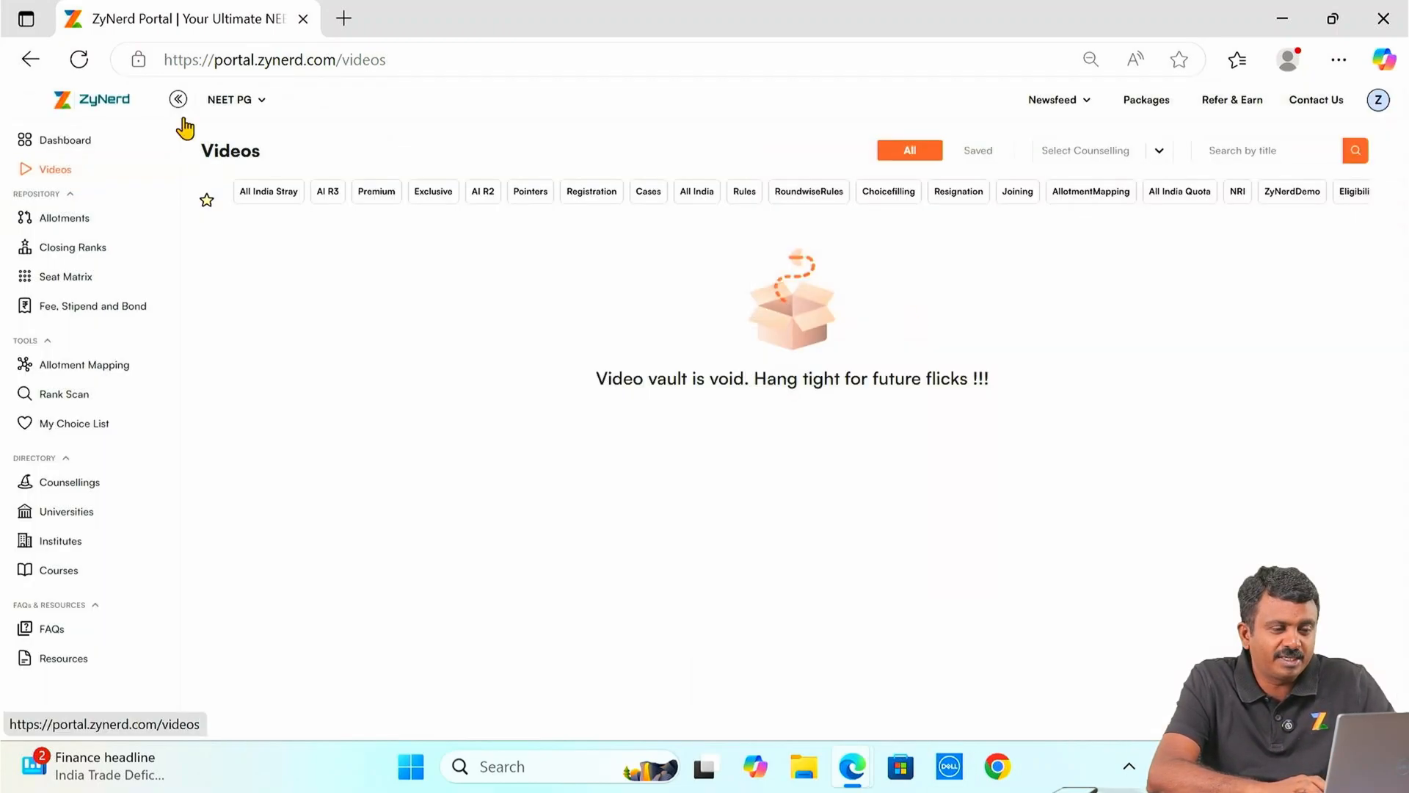
type("ker")
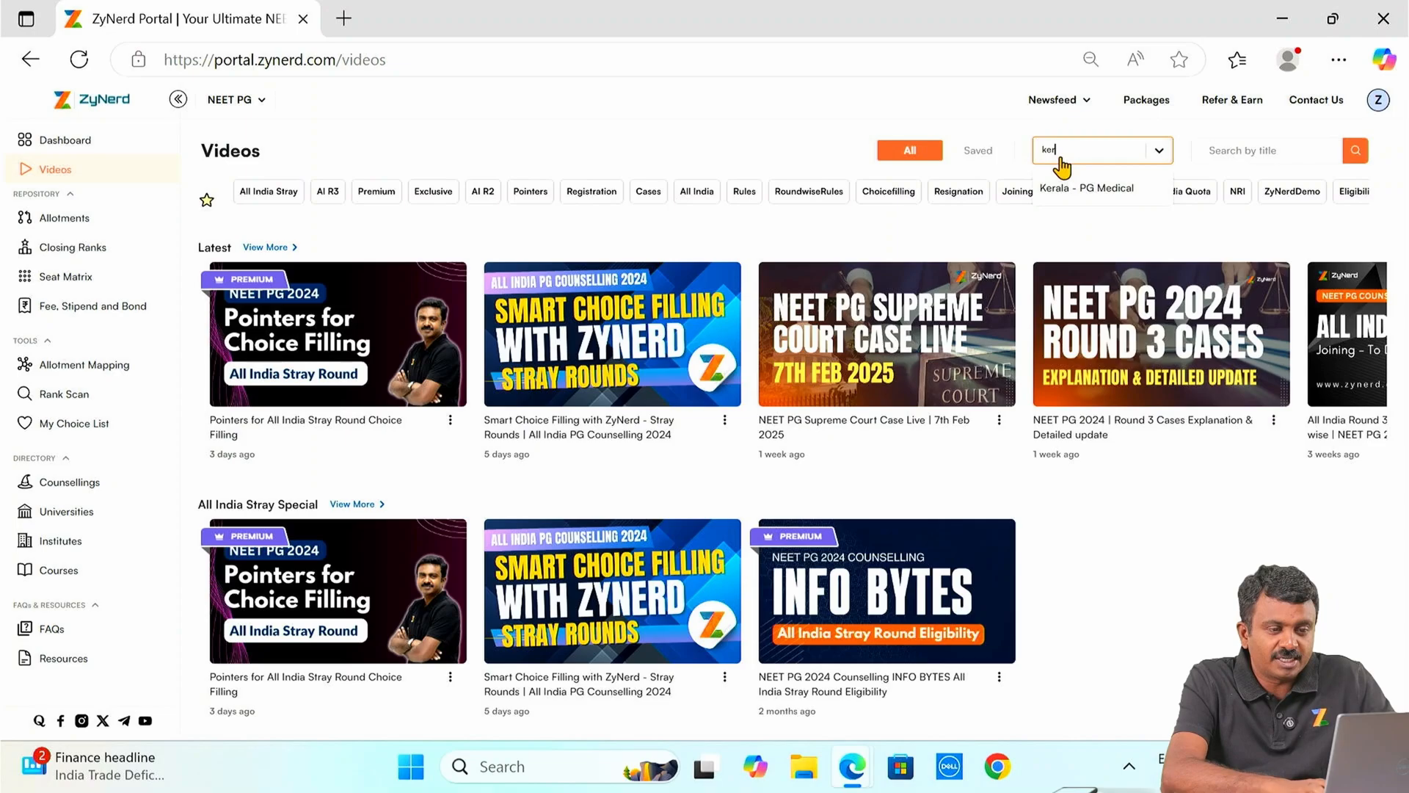
type("ka")
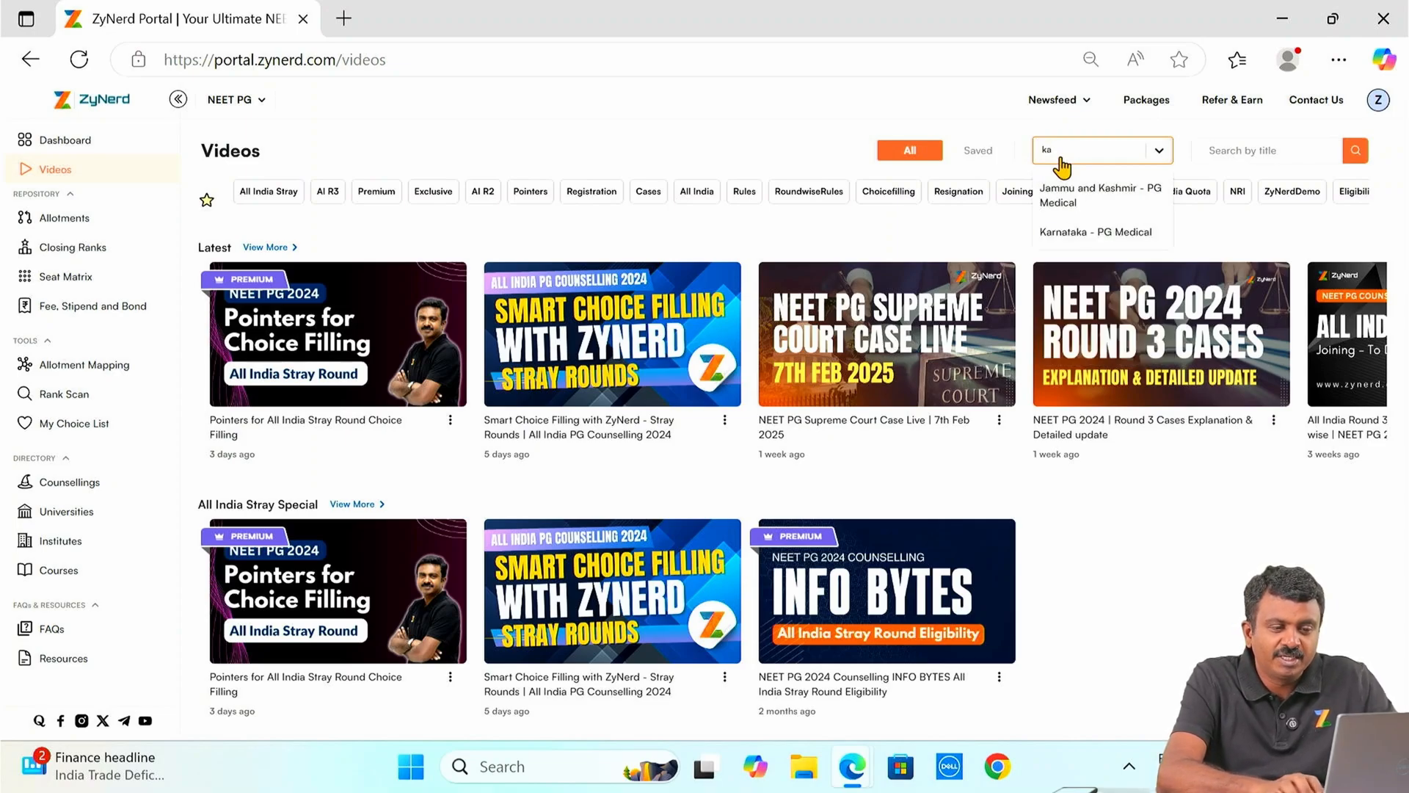
left_click(1096, 232)
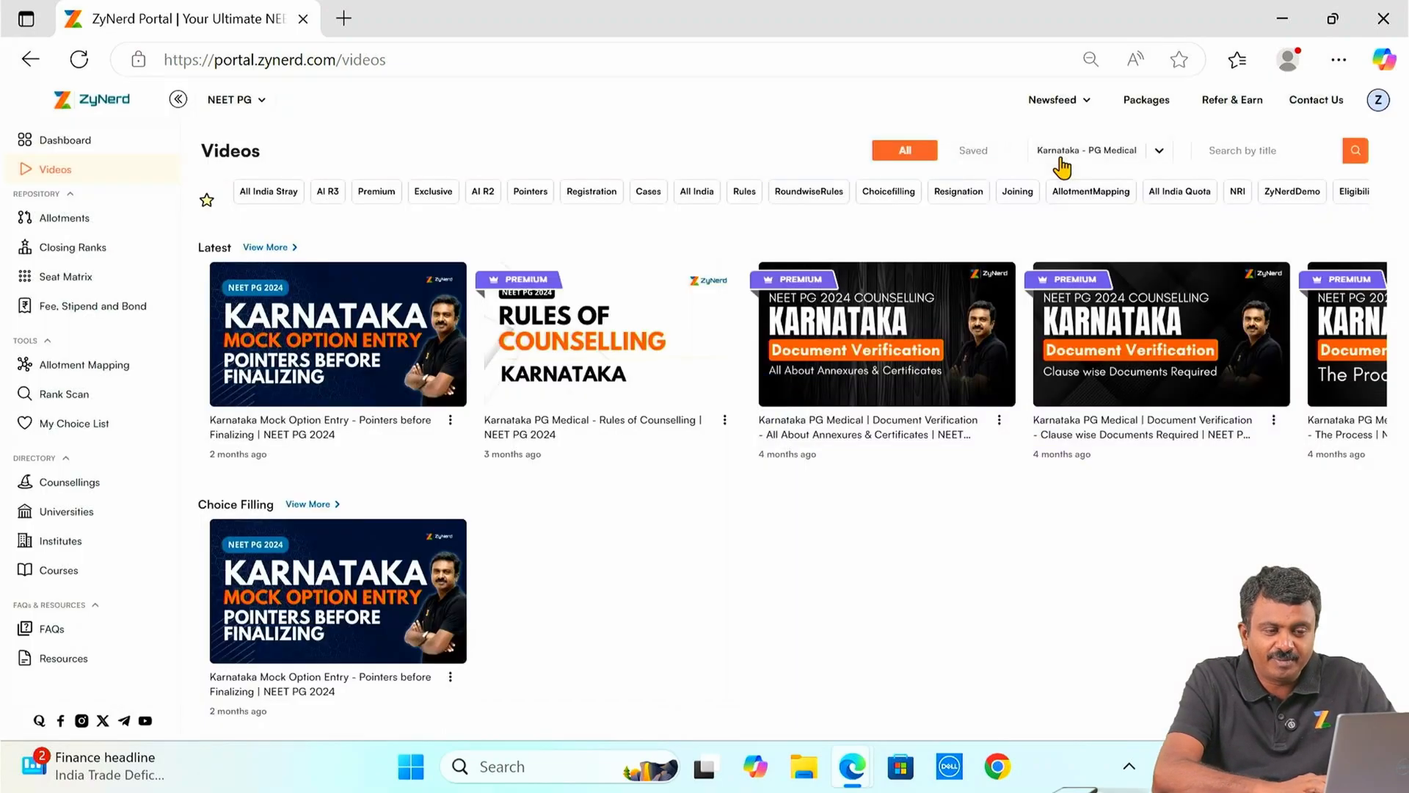
left_click(264, 247)
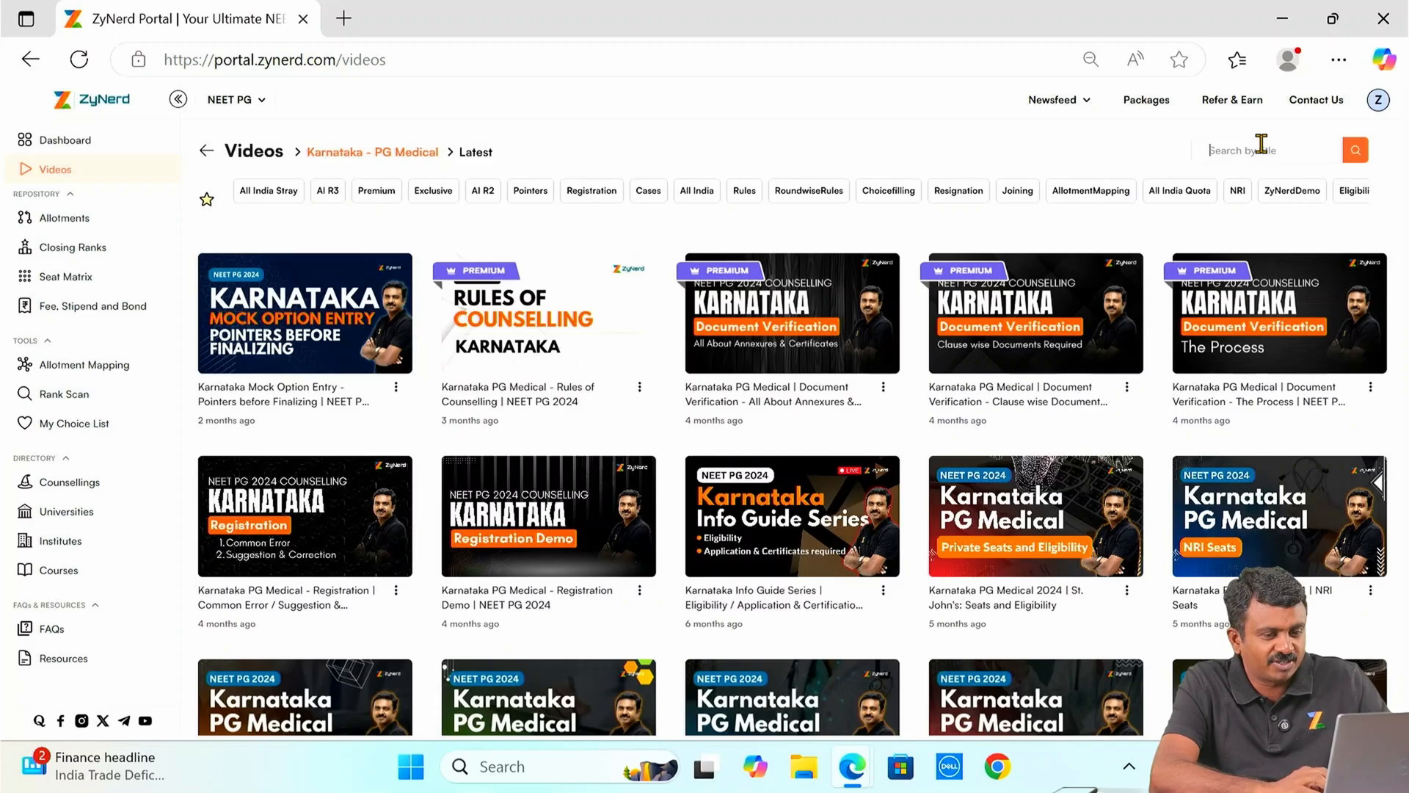
Step: Search the Karnataka video titles for 'regis' to leave the two registration videos
type("regis")
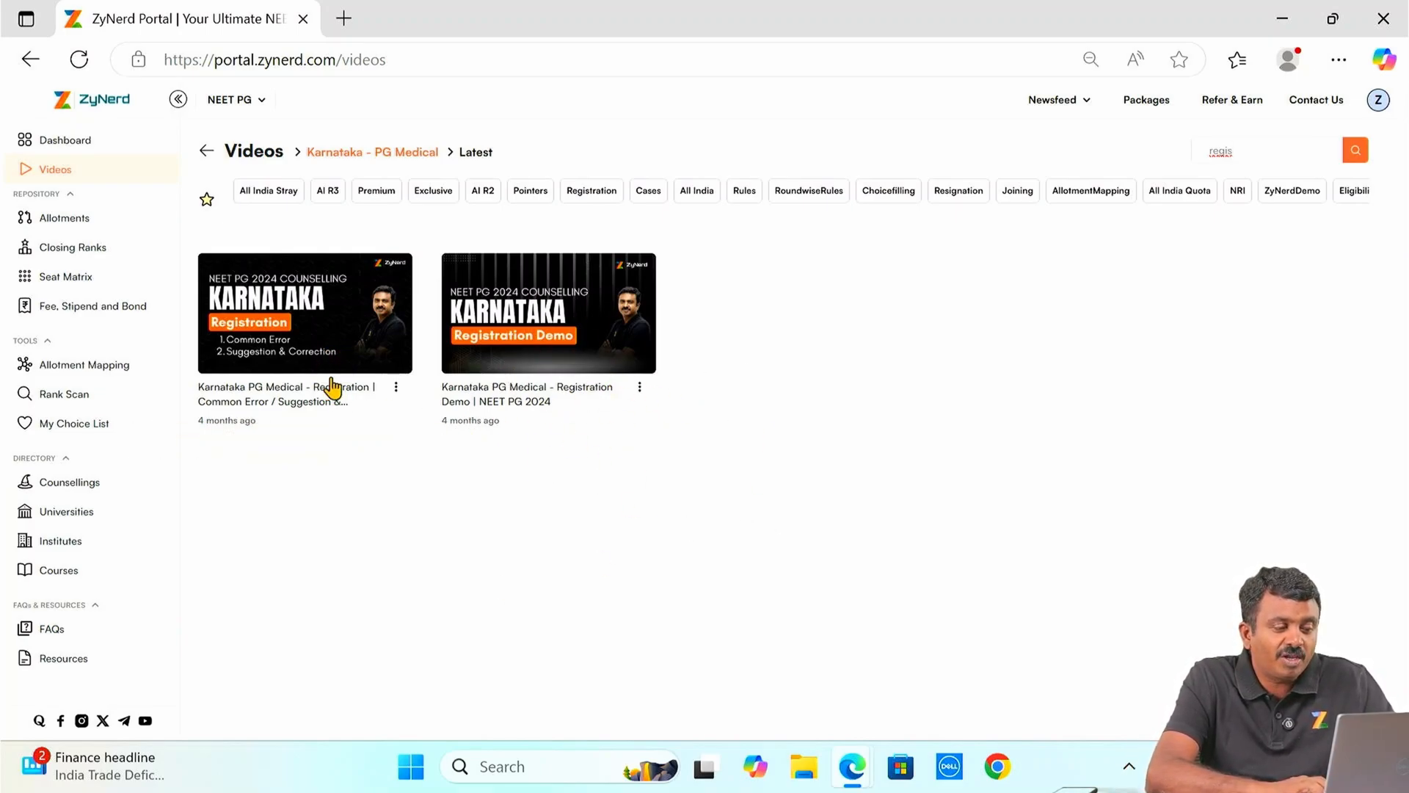
mouse_move(333, 325)
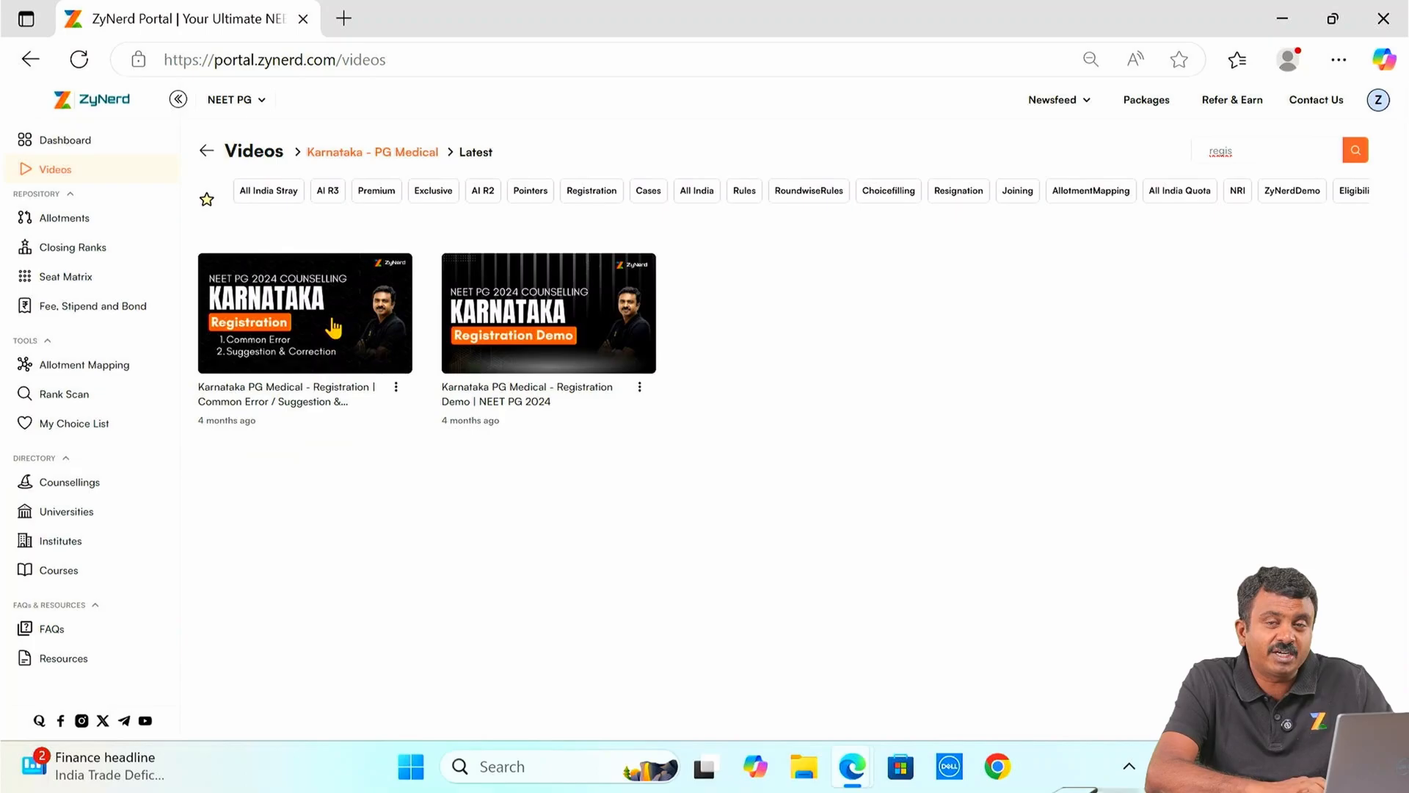
mouse_move(303, 364)
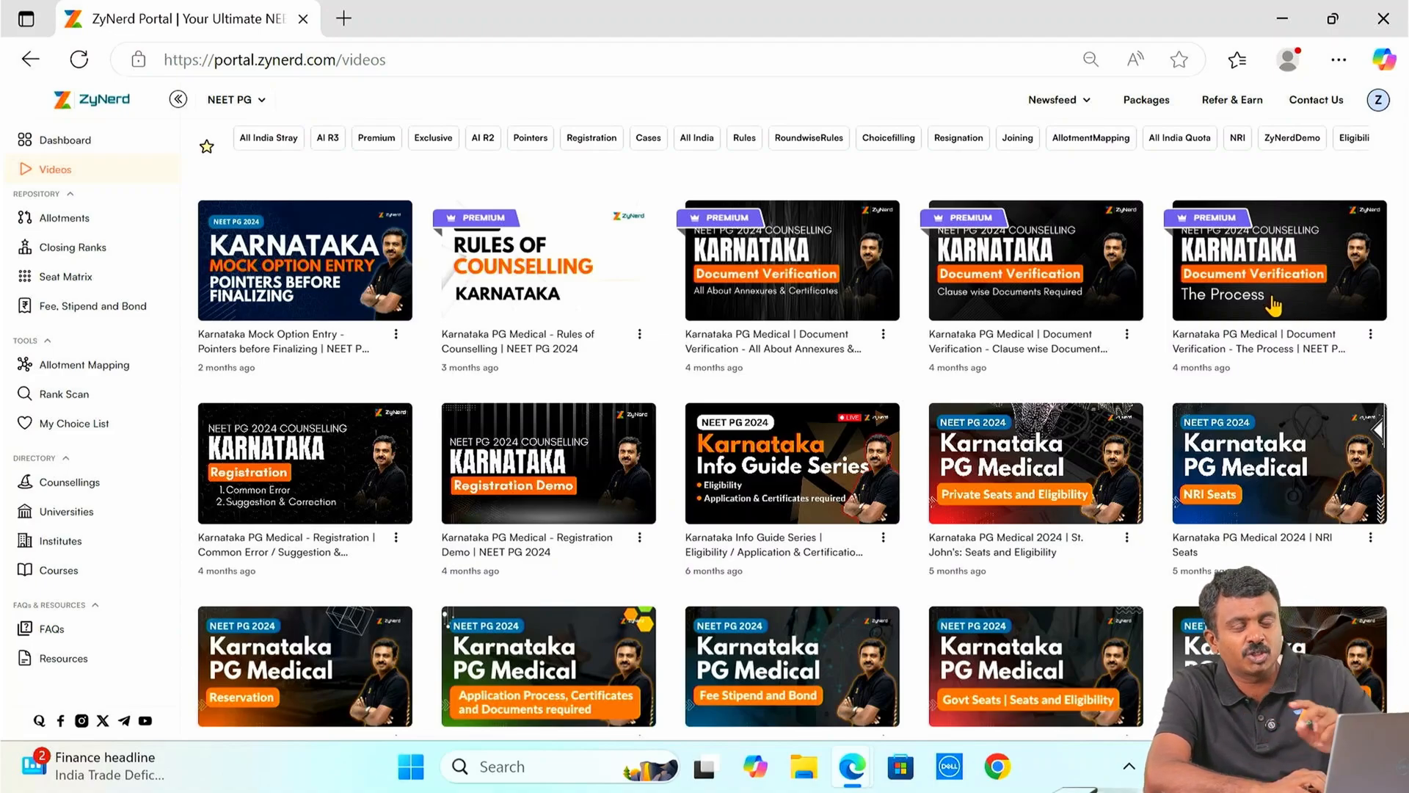
mouse_move(1036, 306)
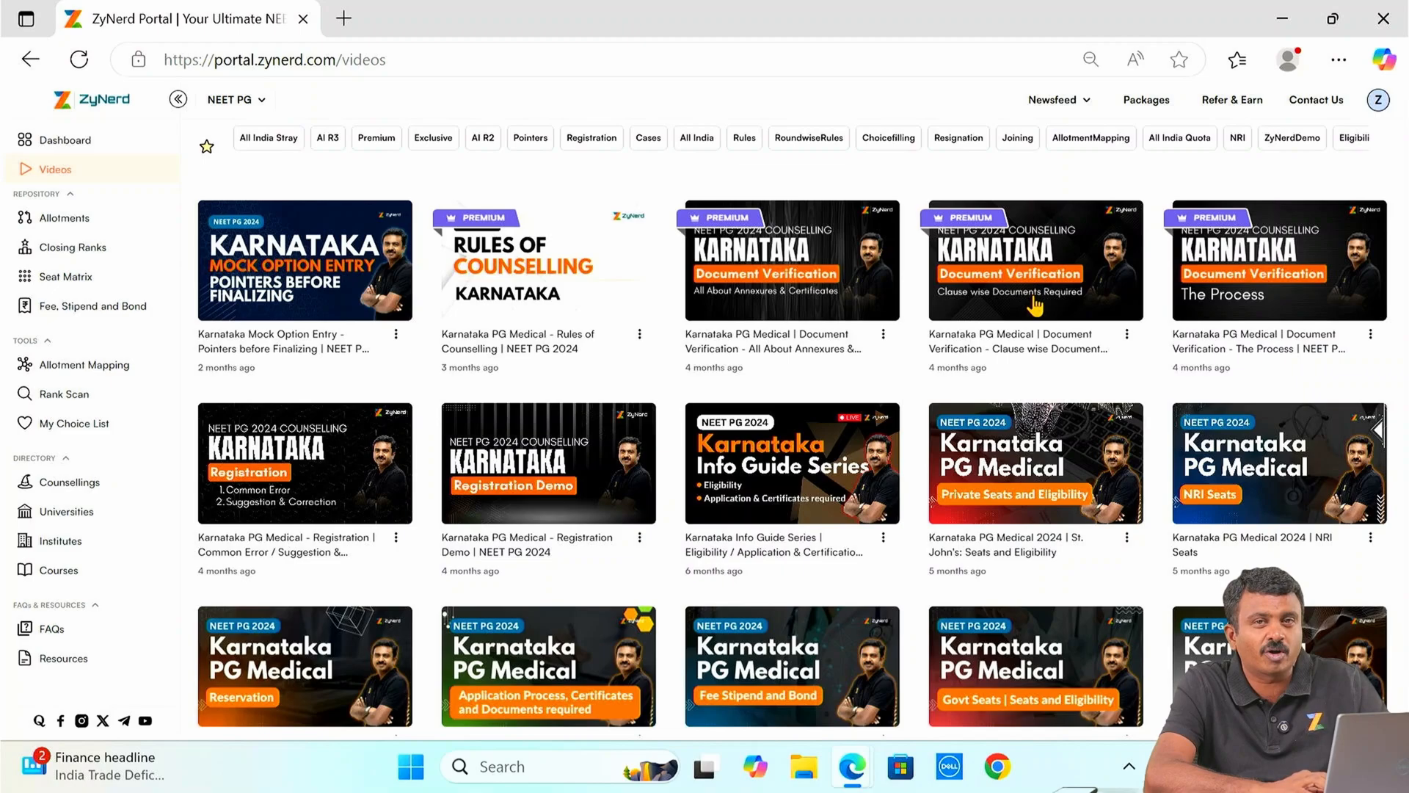
mouse_move(1012, 375)
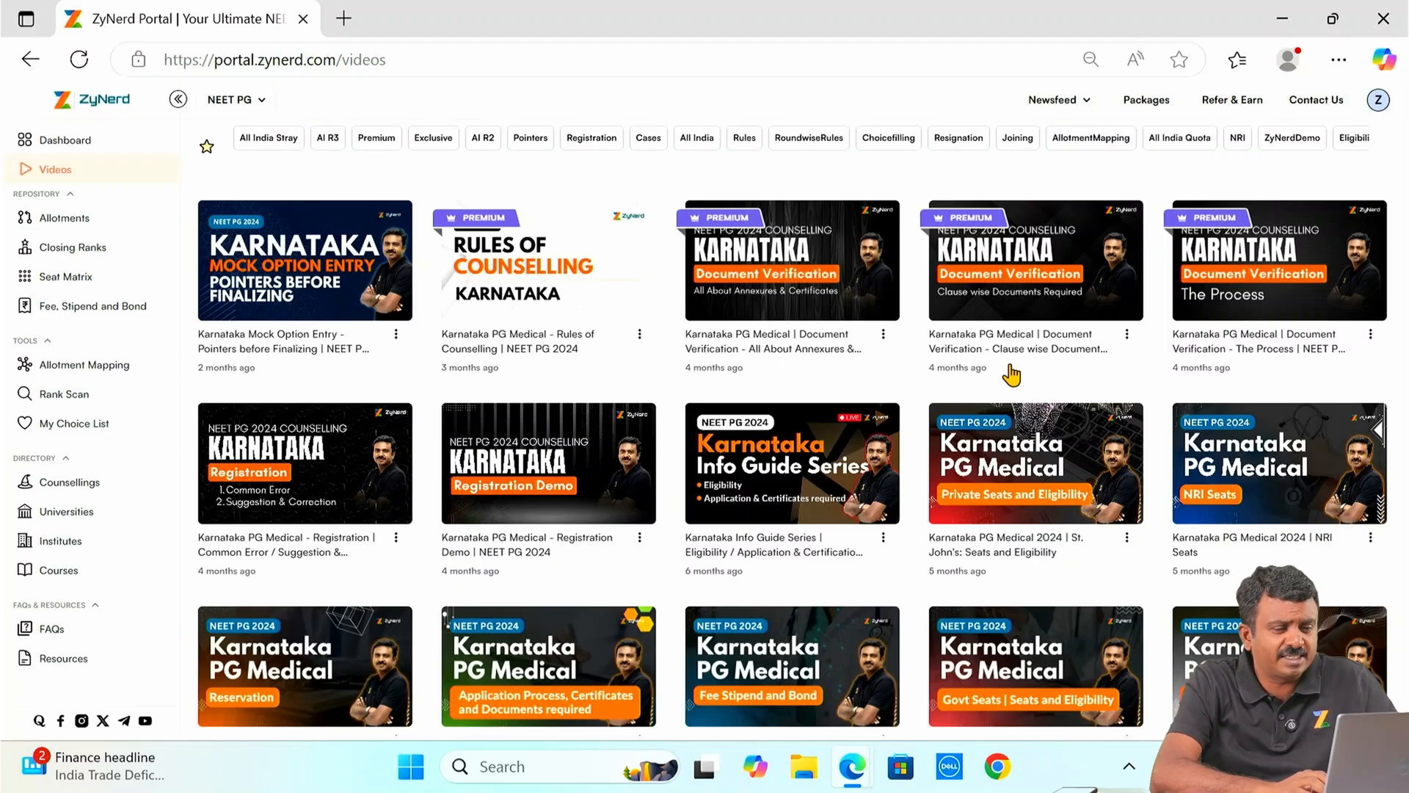
mouse_move(799, 382)
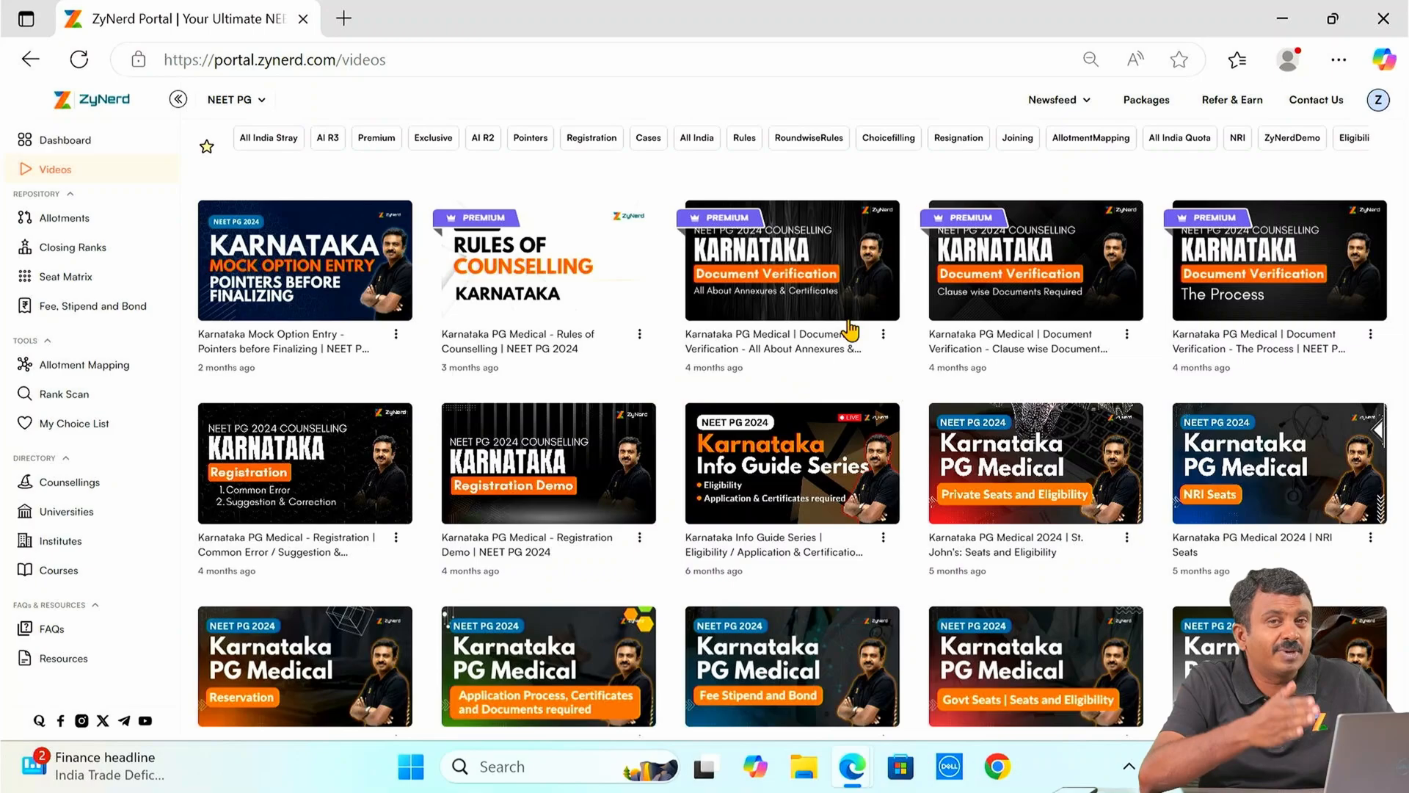
mouse_move(905, 393)
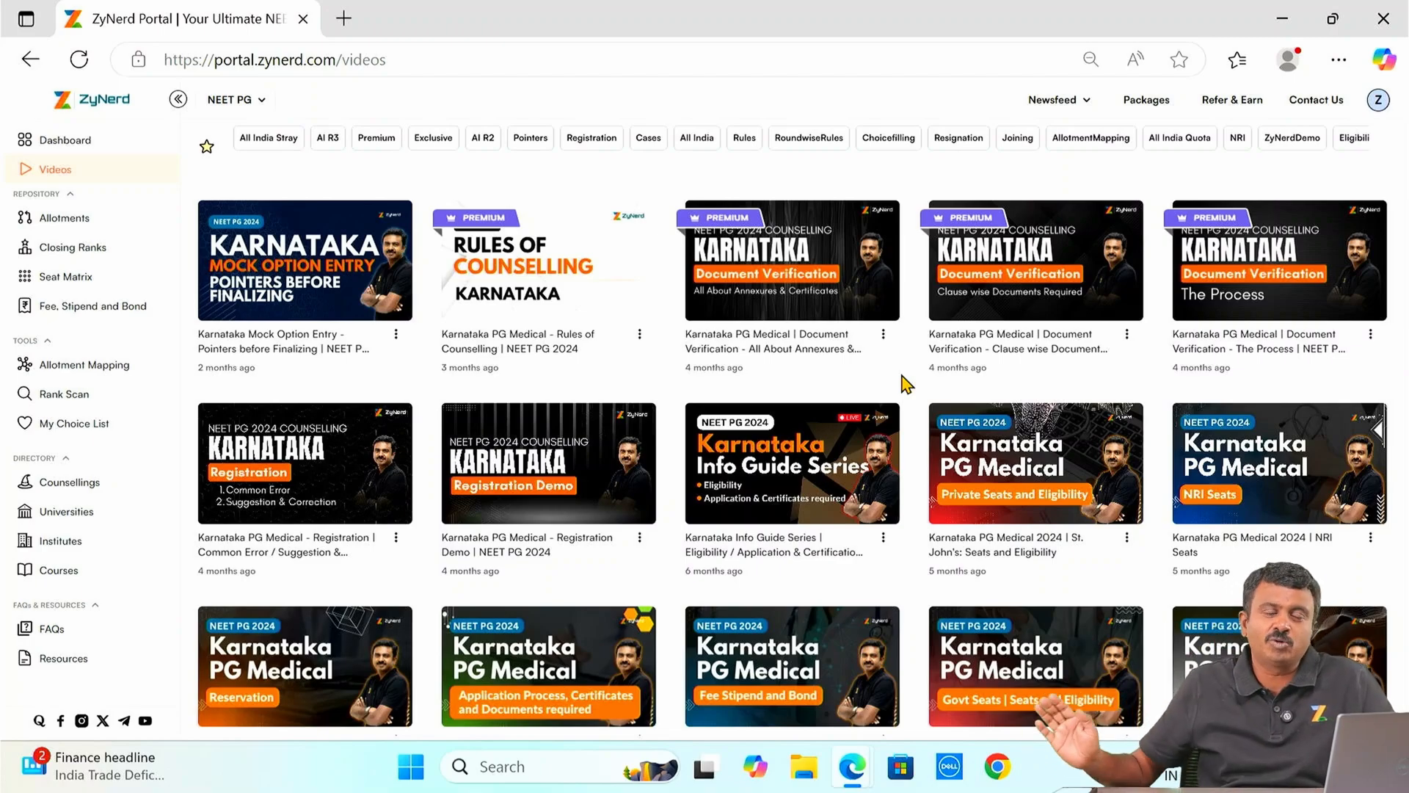
mouse_move(57, 217)
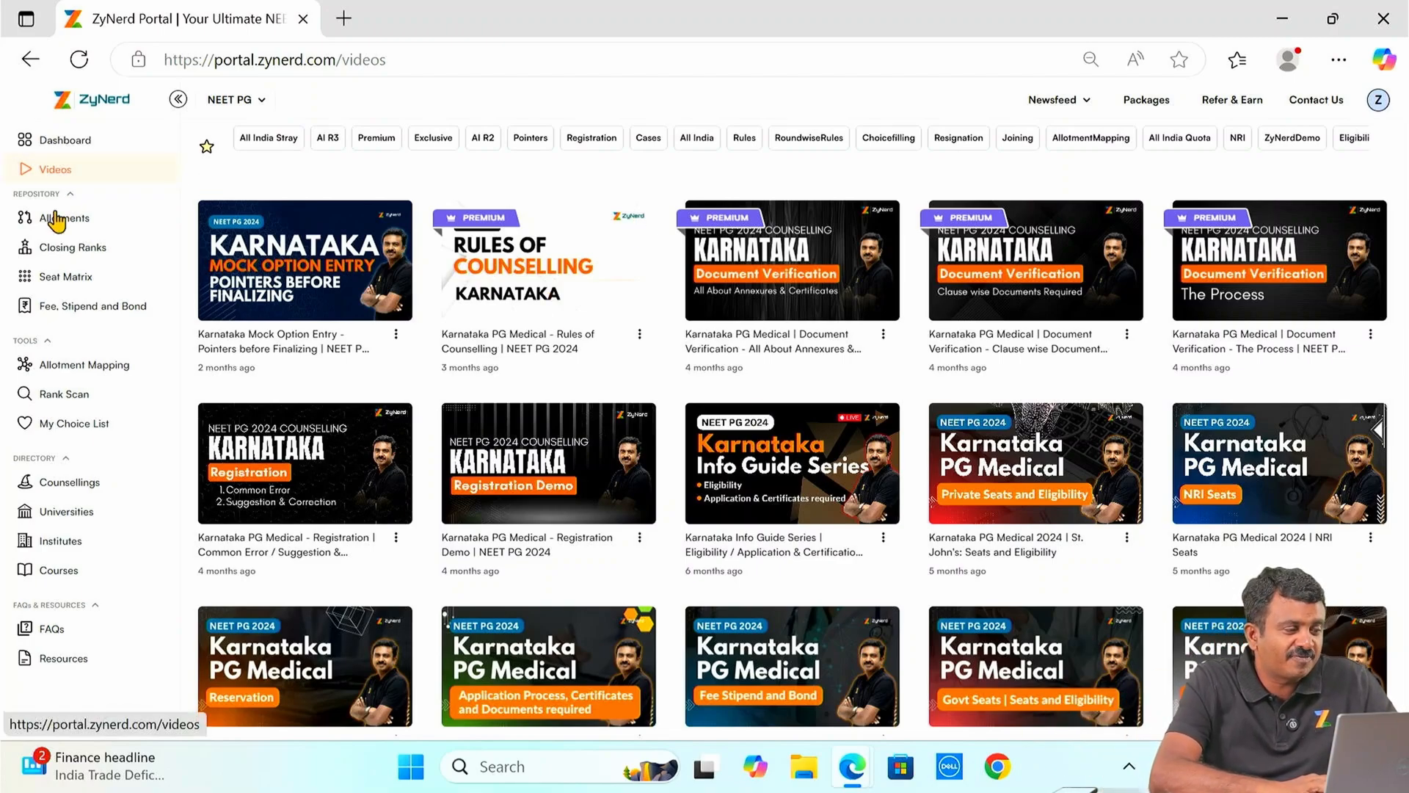
Step: Choose Karnataka - PG Medical as the counselling for Closing Ranks
left_click(73, 246)
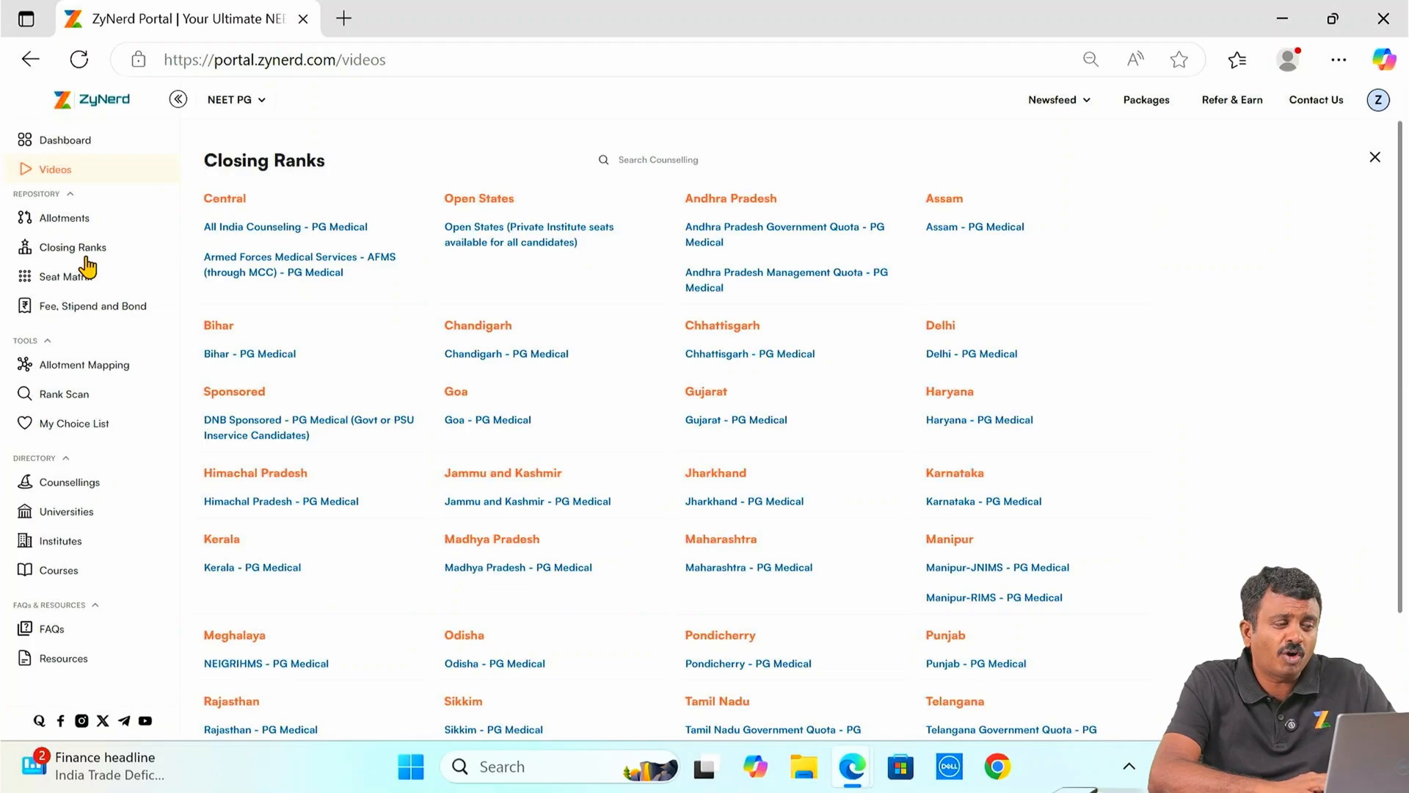
type("ka")
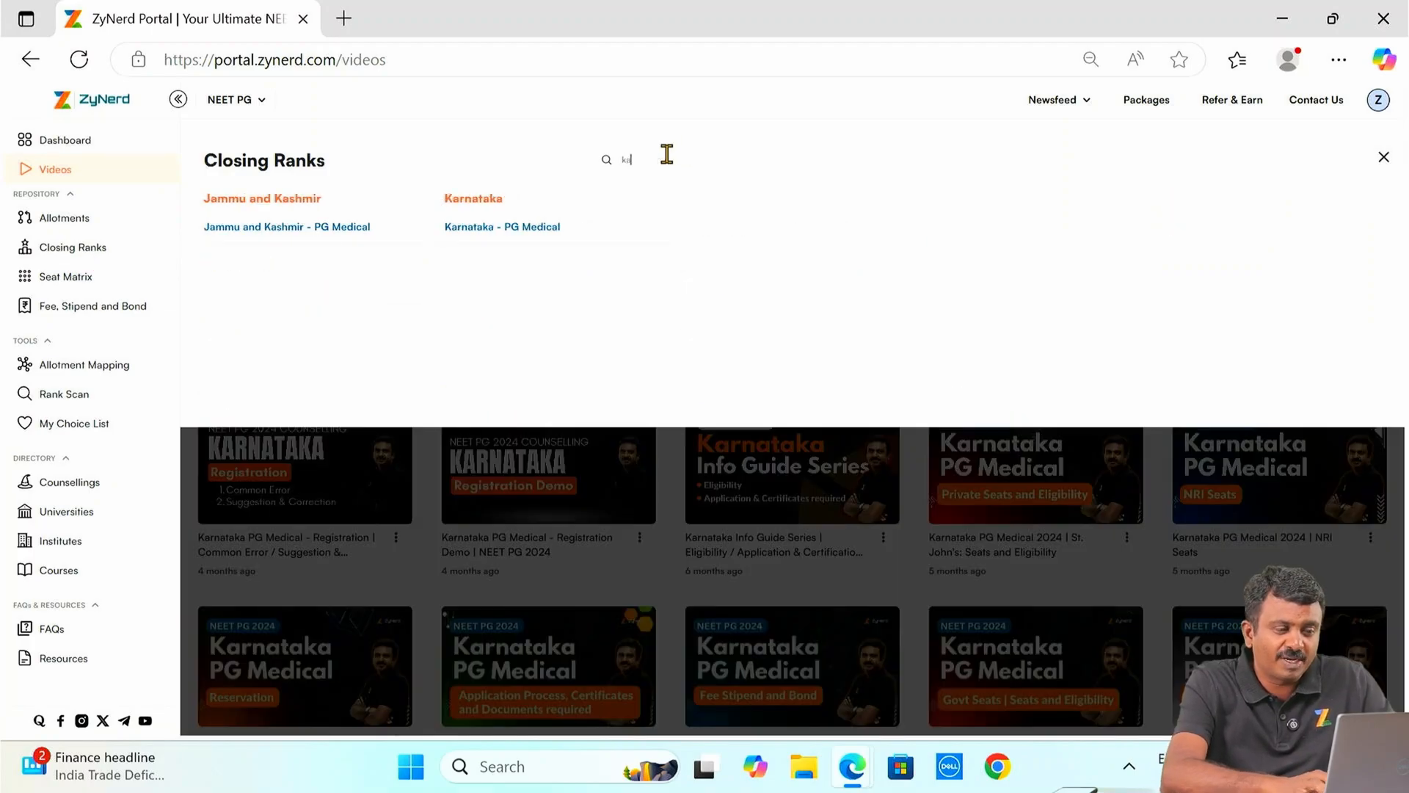
type("karna")
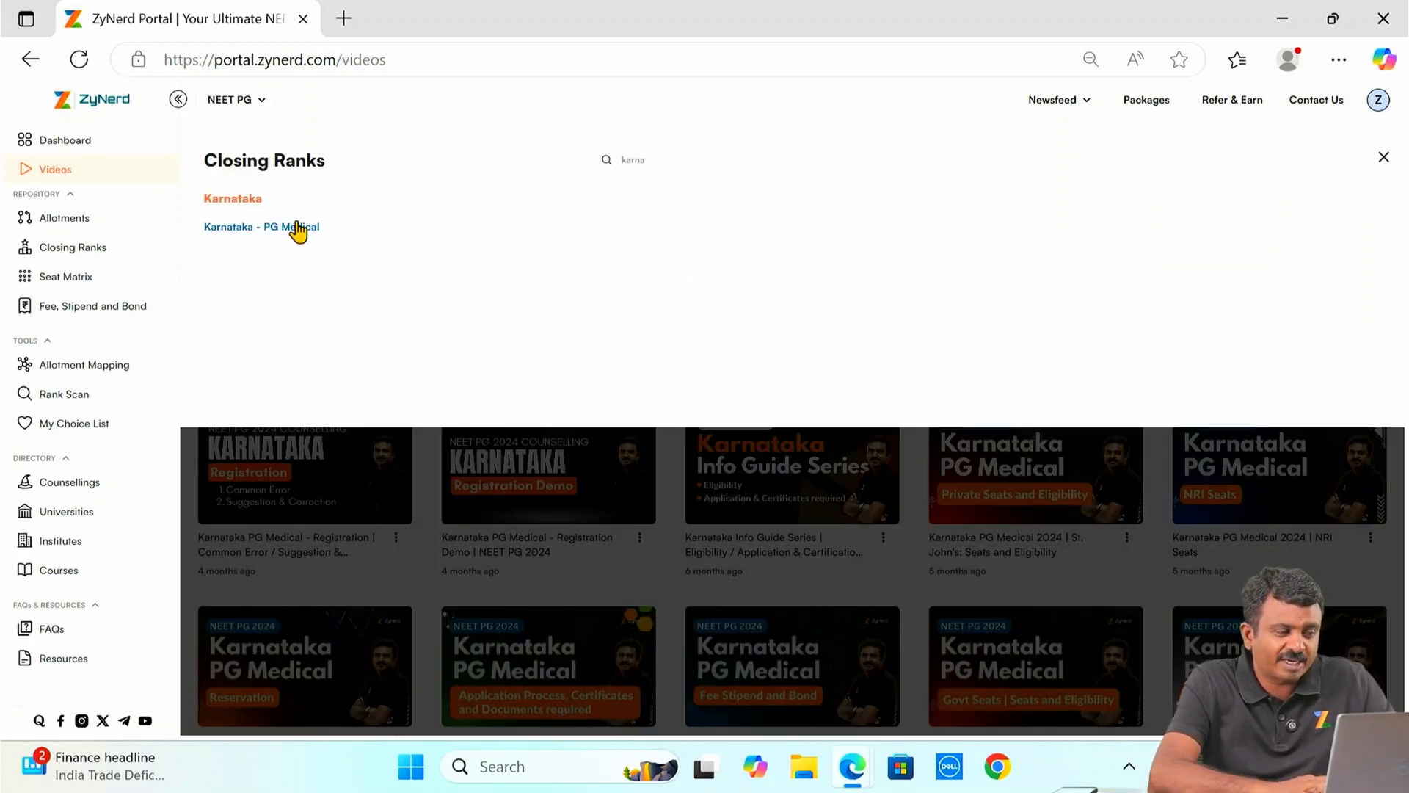
left_click(260, 227)
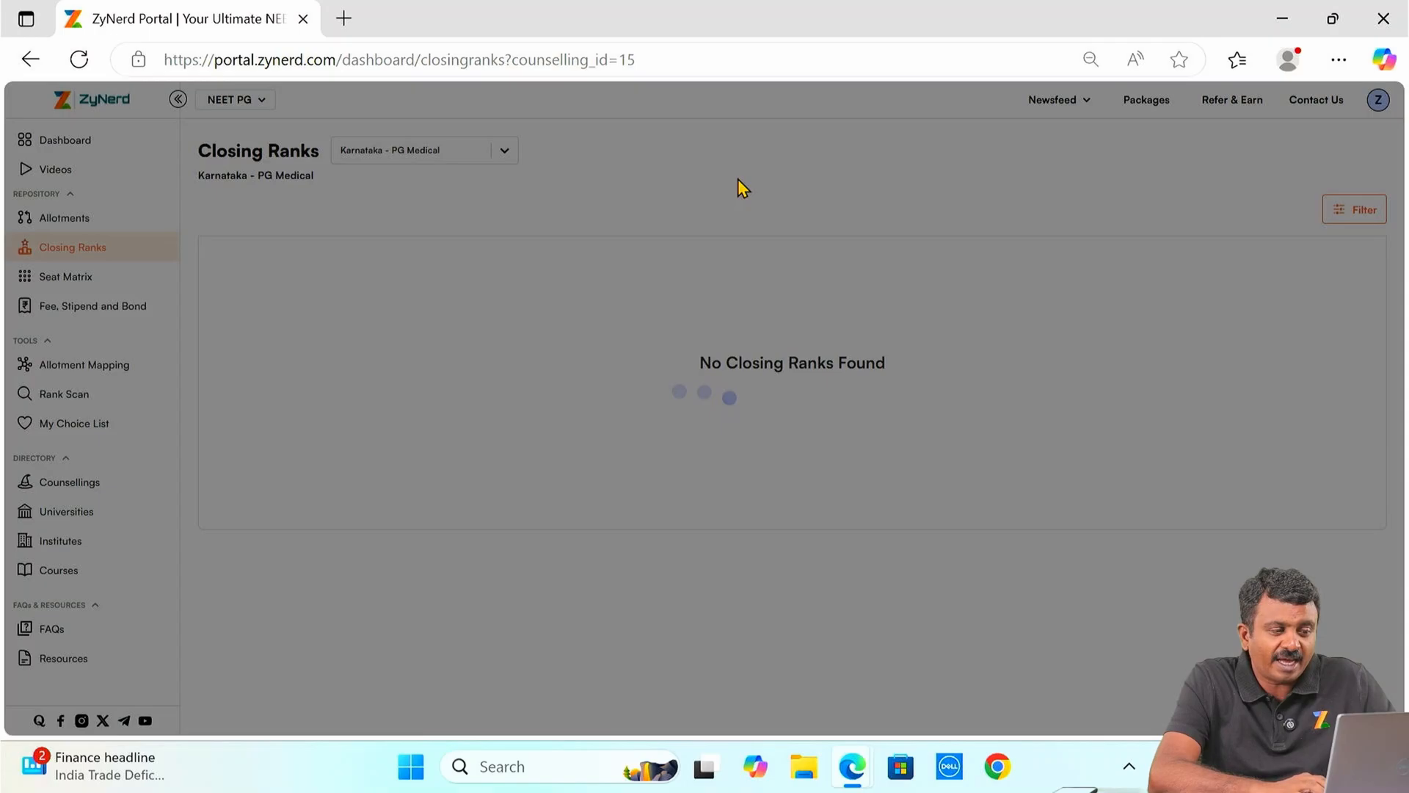
Step: Filter to 2024 rounds 1–3 with MNG added to the categories, showing 505 records
left_click(1353, 209)
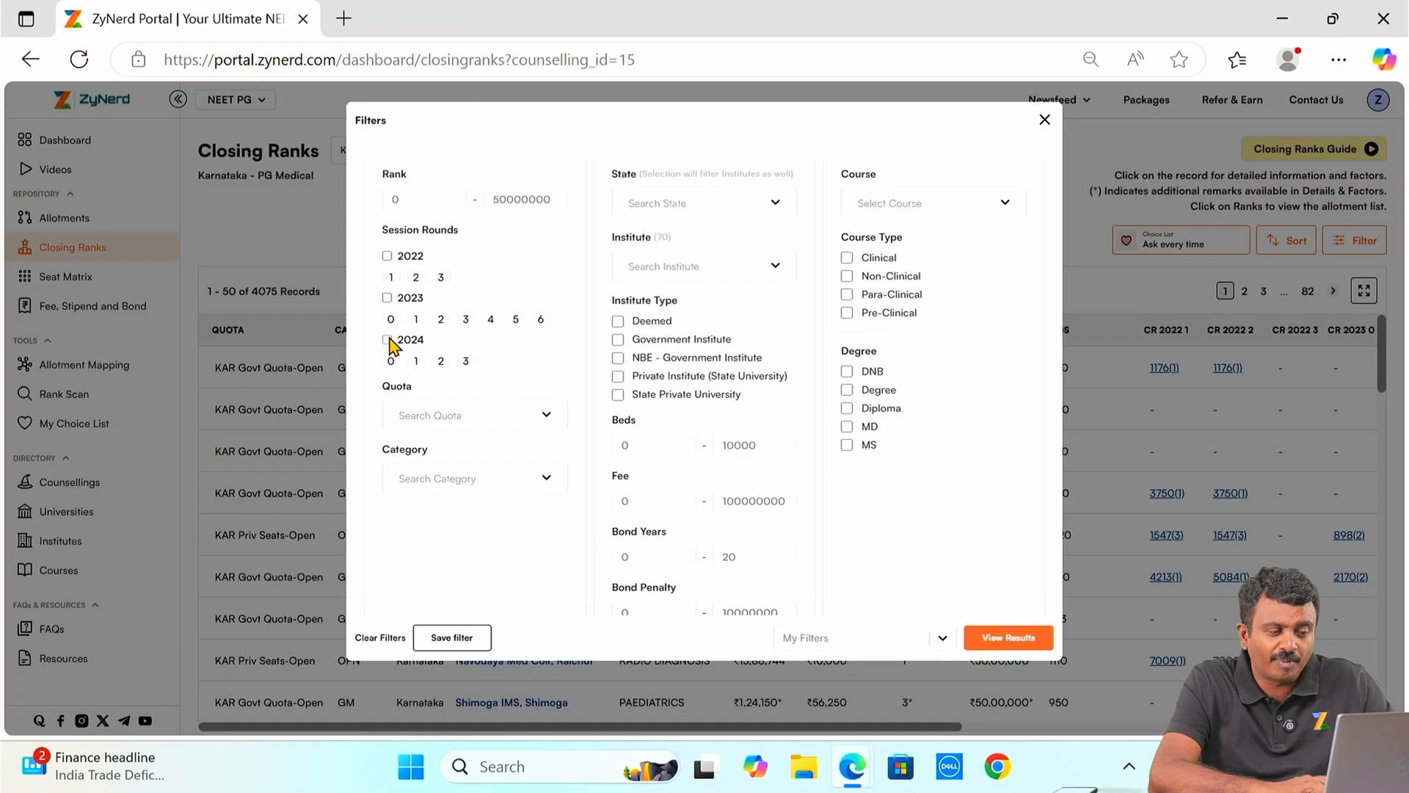
left_click(388, 340)
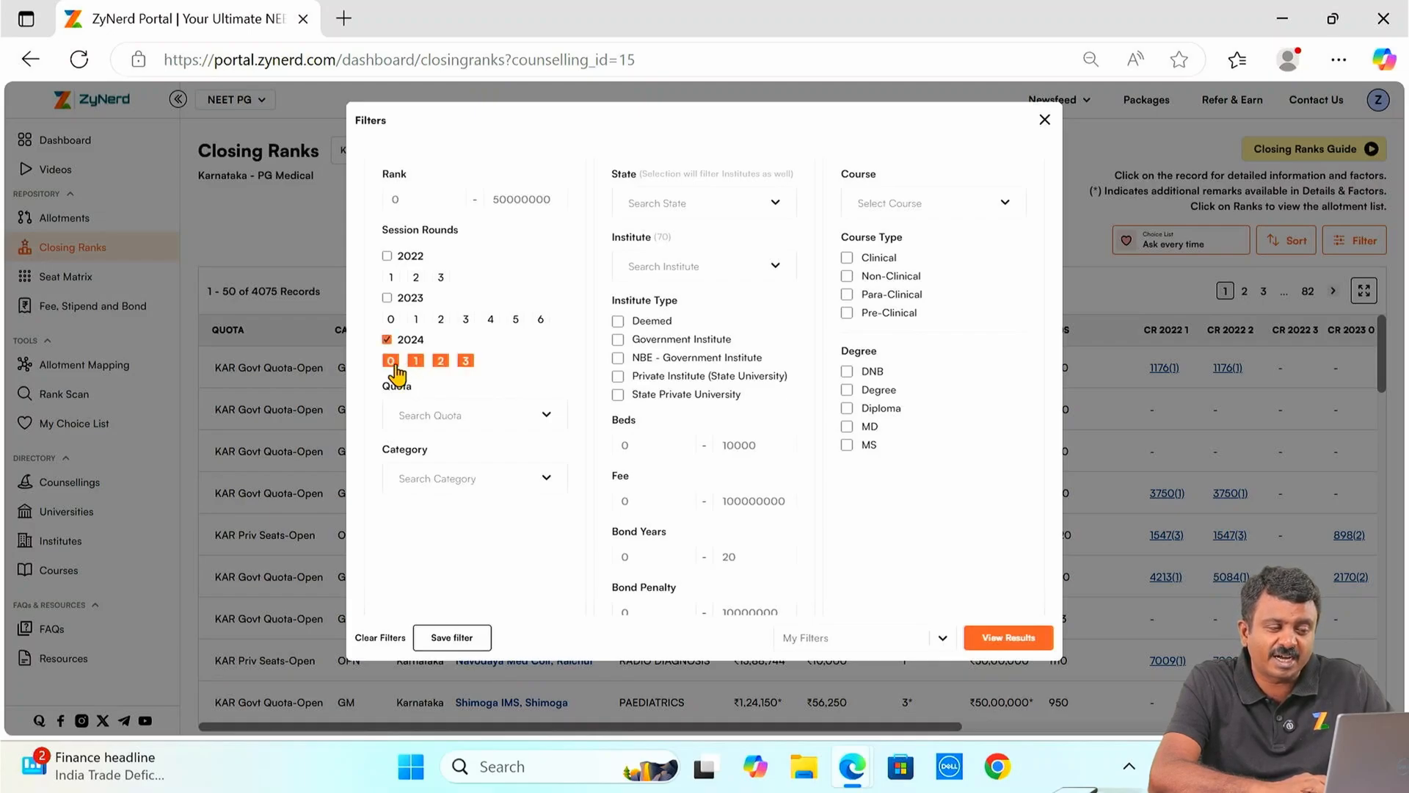
left_click(387, 340)
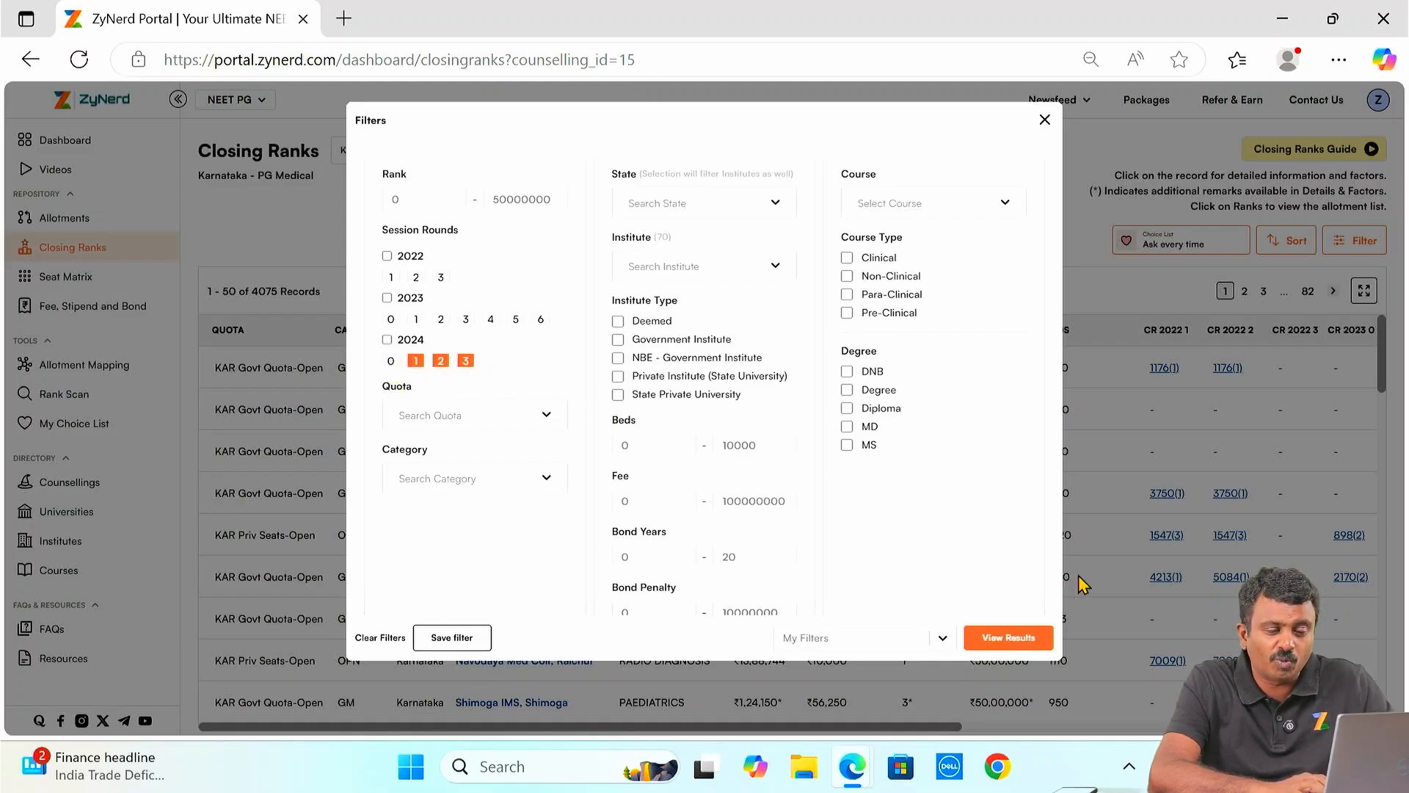
left_click(468, 414)
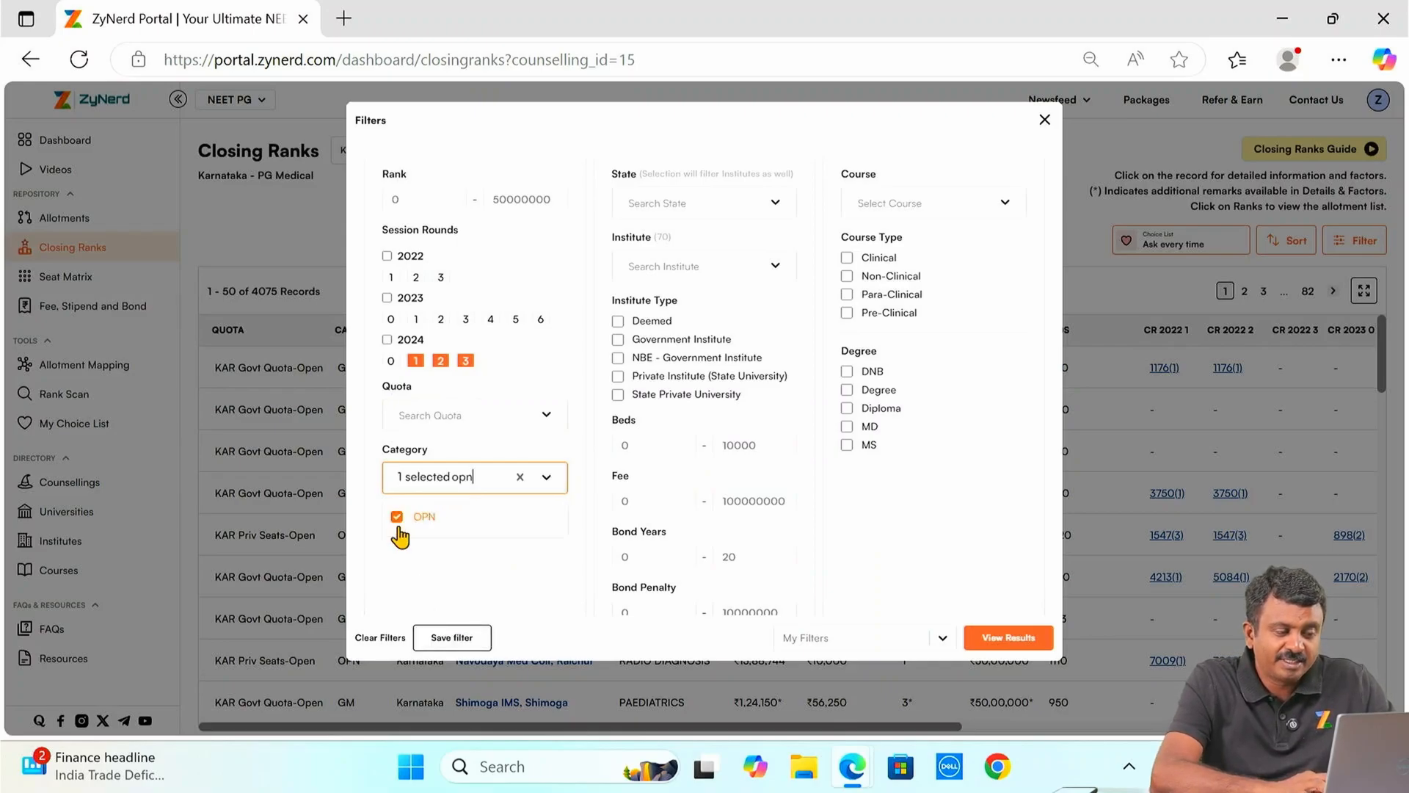
type("mg")
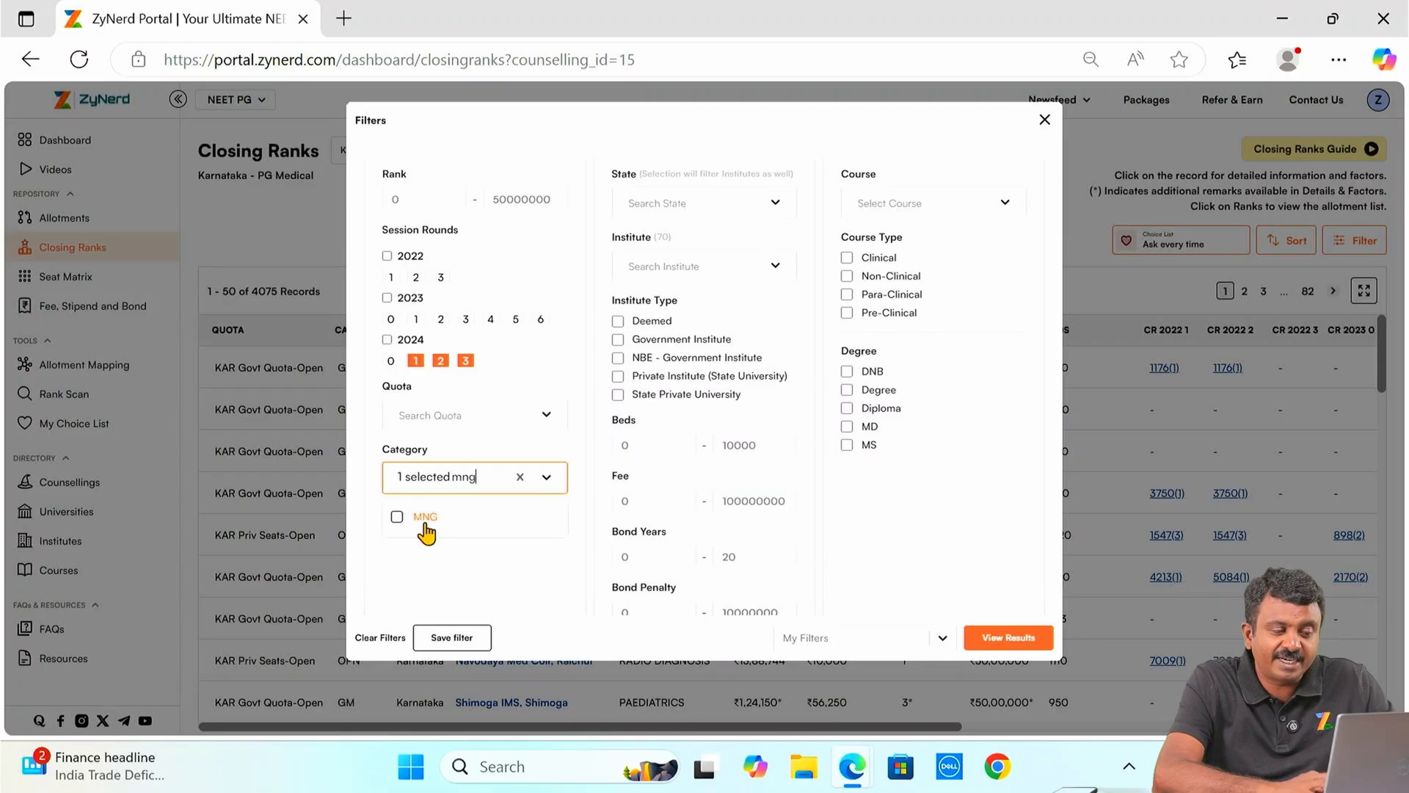
left_click(397, 516)
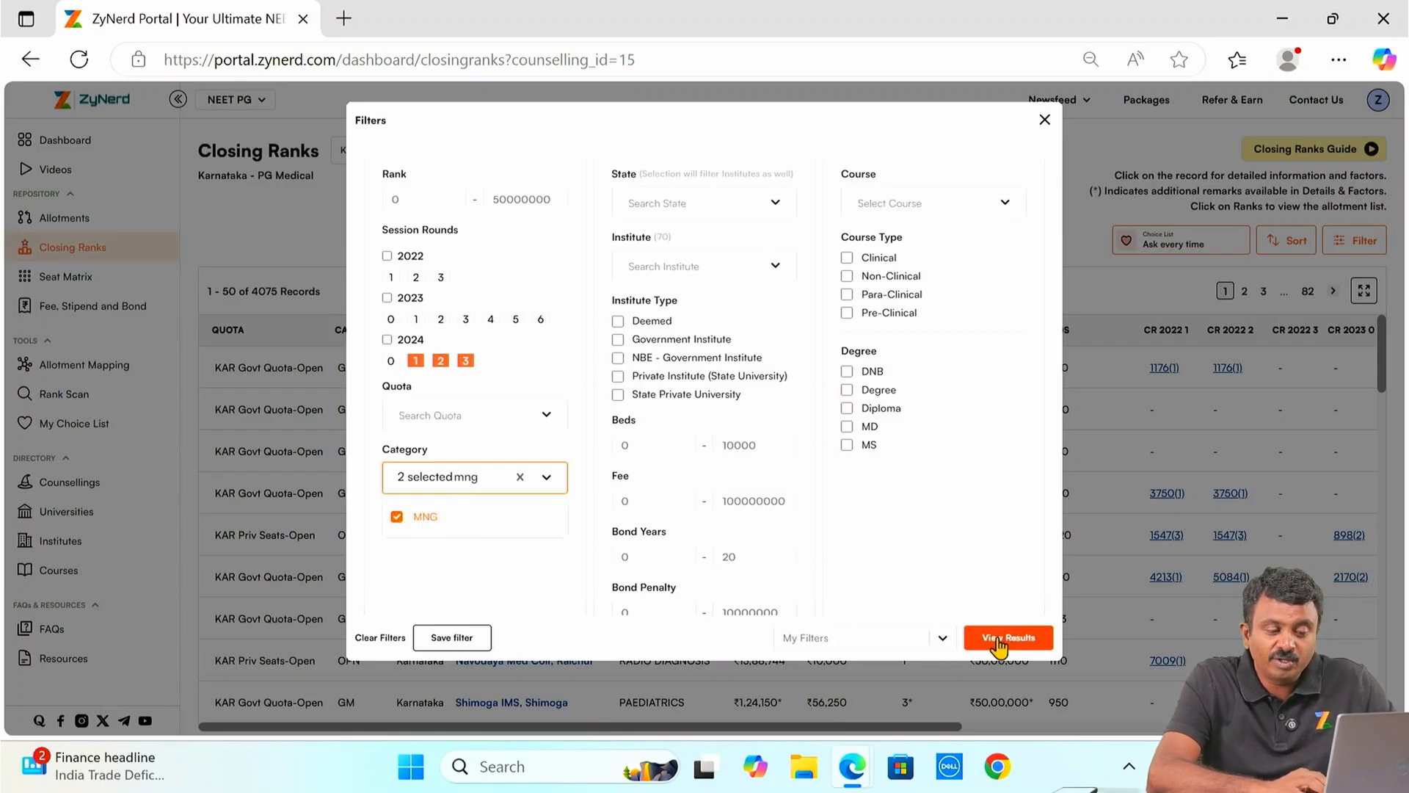
left_click(1007, 637)
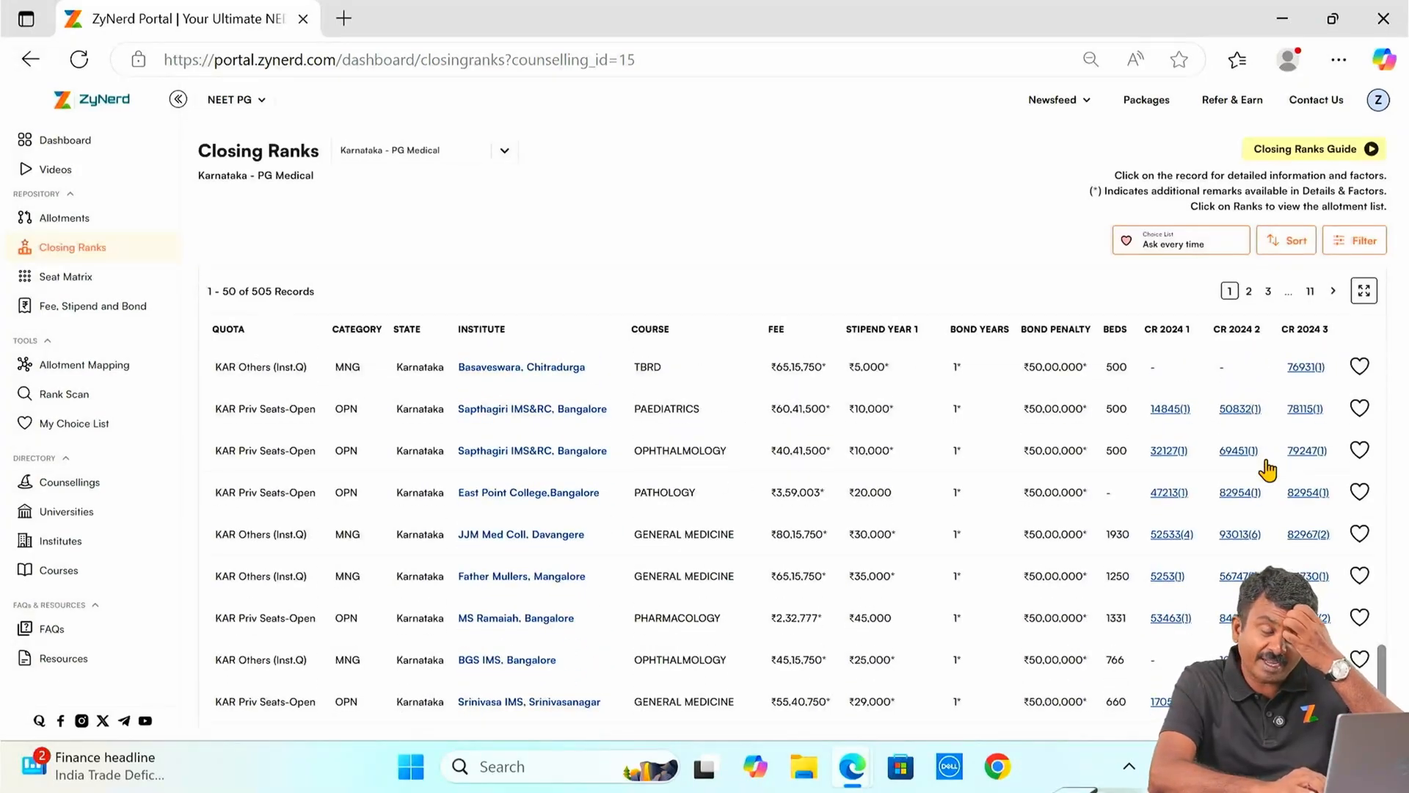
Step: Add 2023 rounds 4, 5 and 6 to the filter, raising the results to 514 records
left_click(1285, 240)
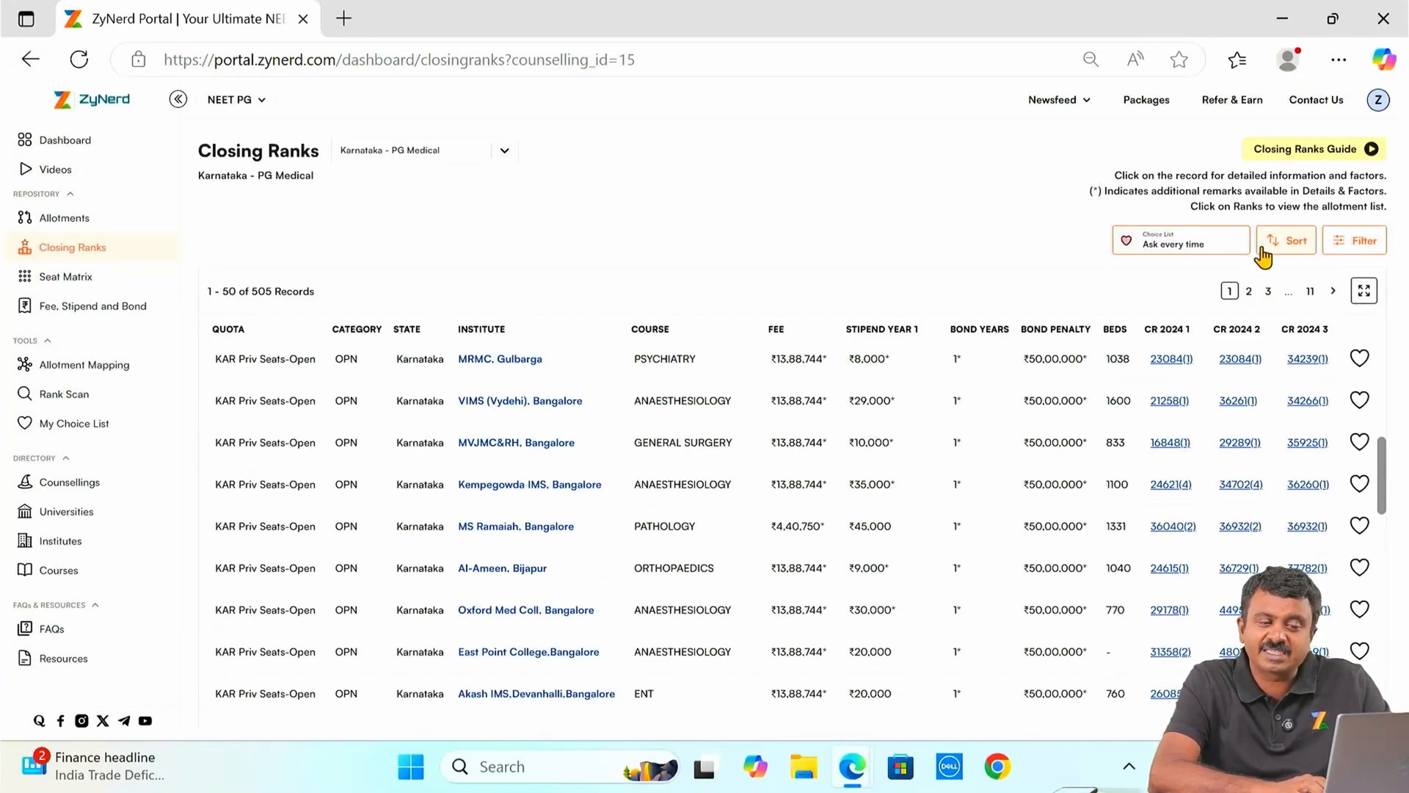
left_click(1361, 240)
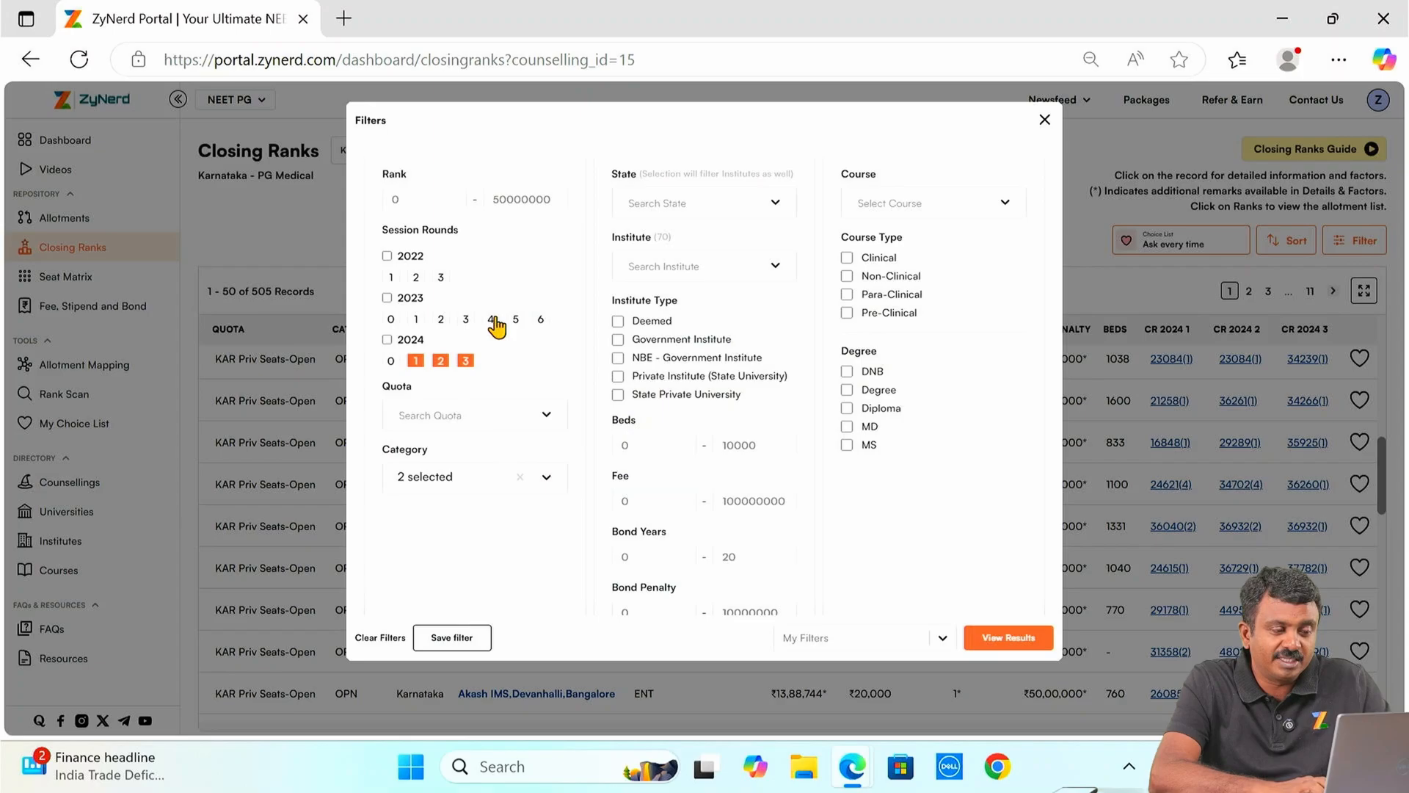
left_click(491, 319)
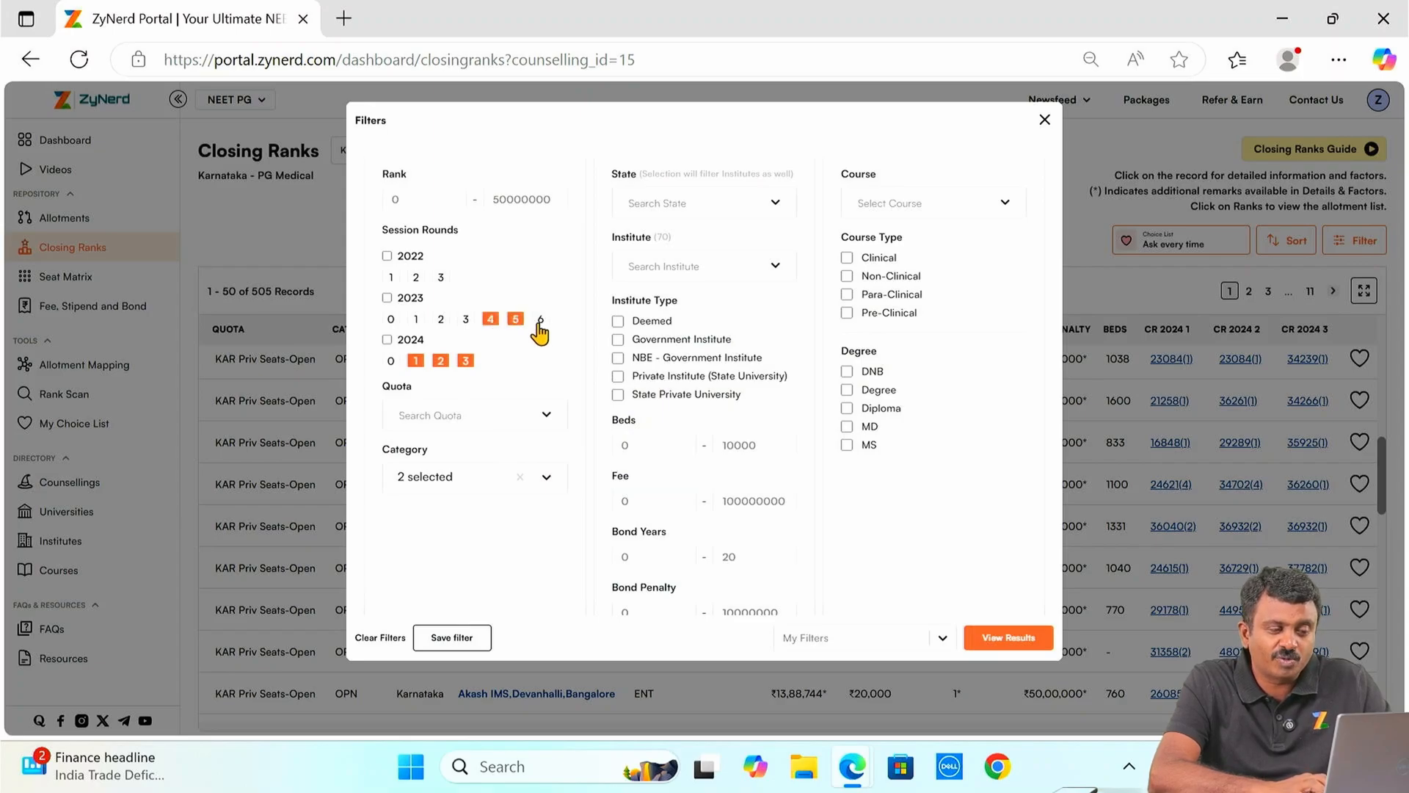
left_click(1008, 637)
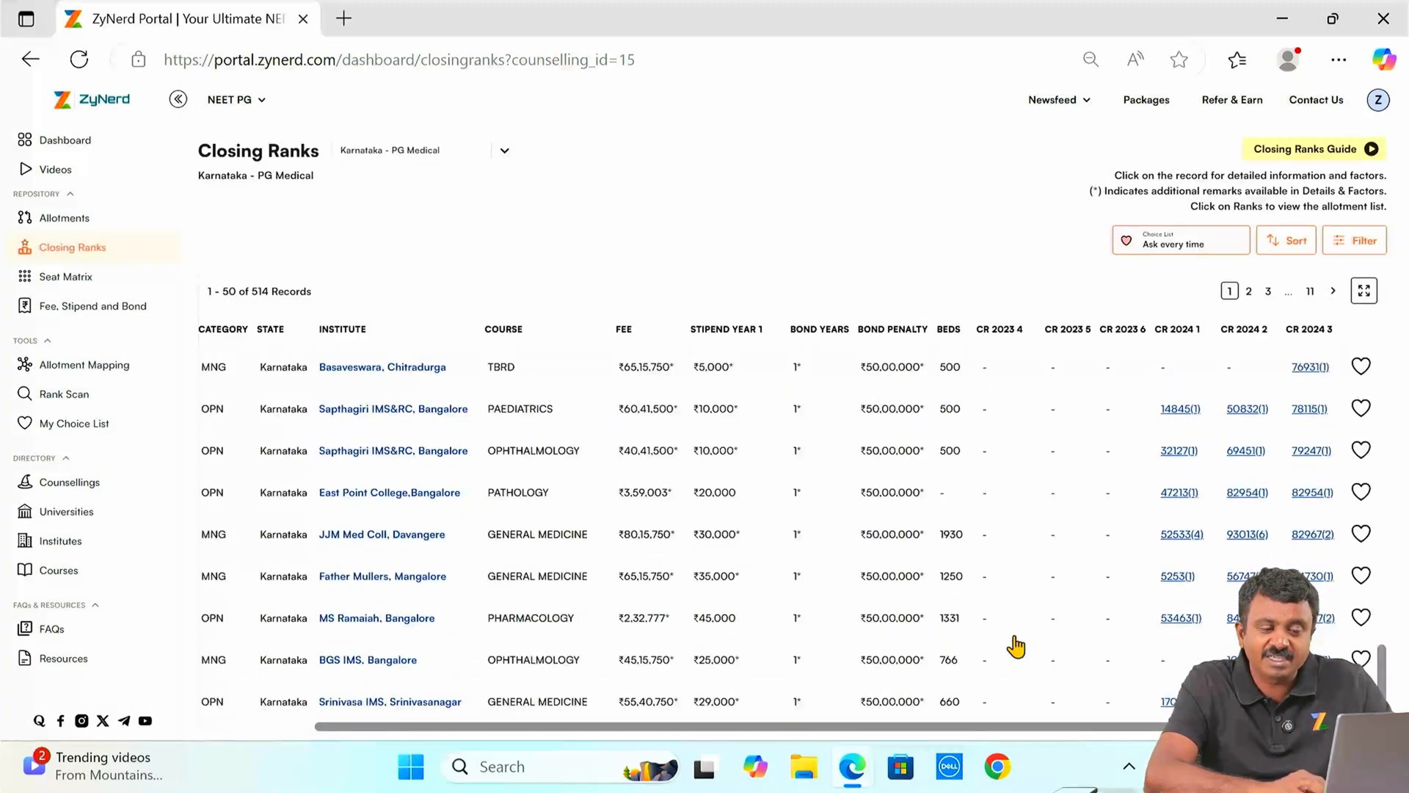
scroll("down", 3)
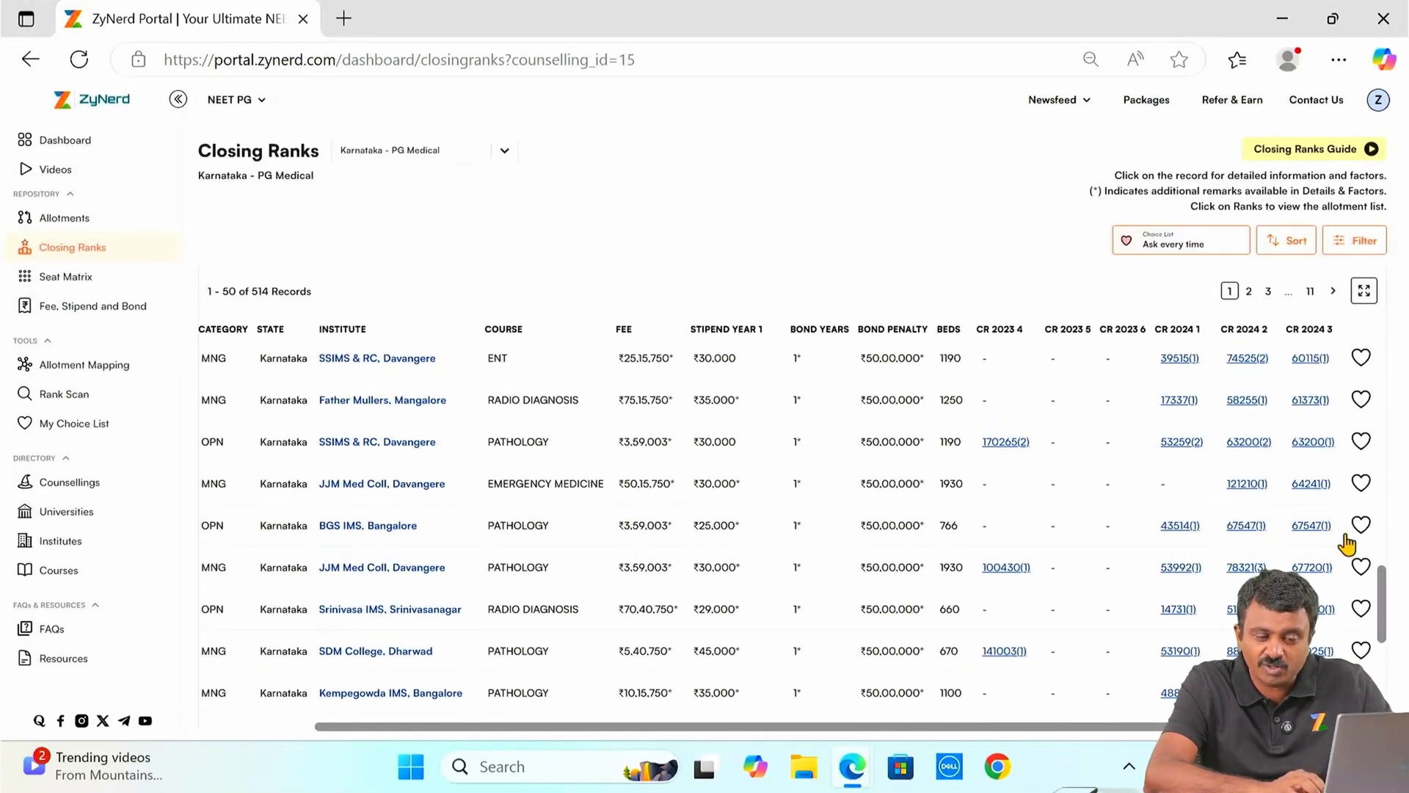
mouse_move(1328, 509)
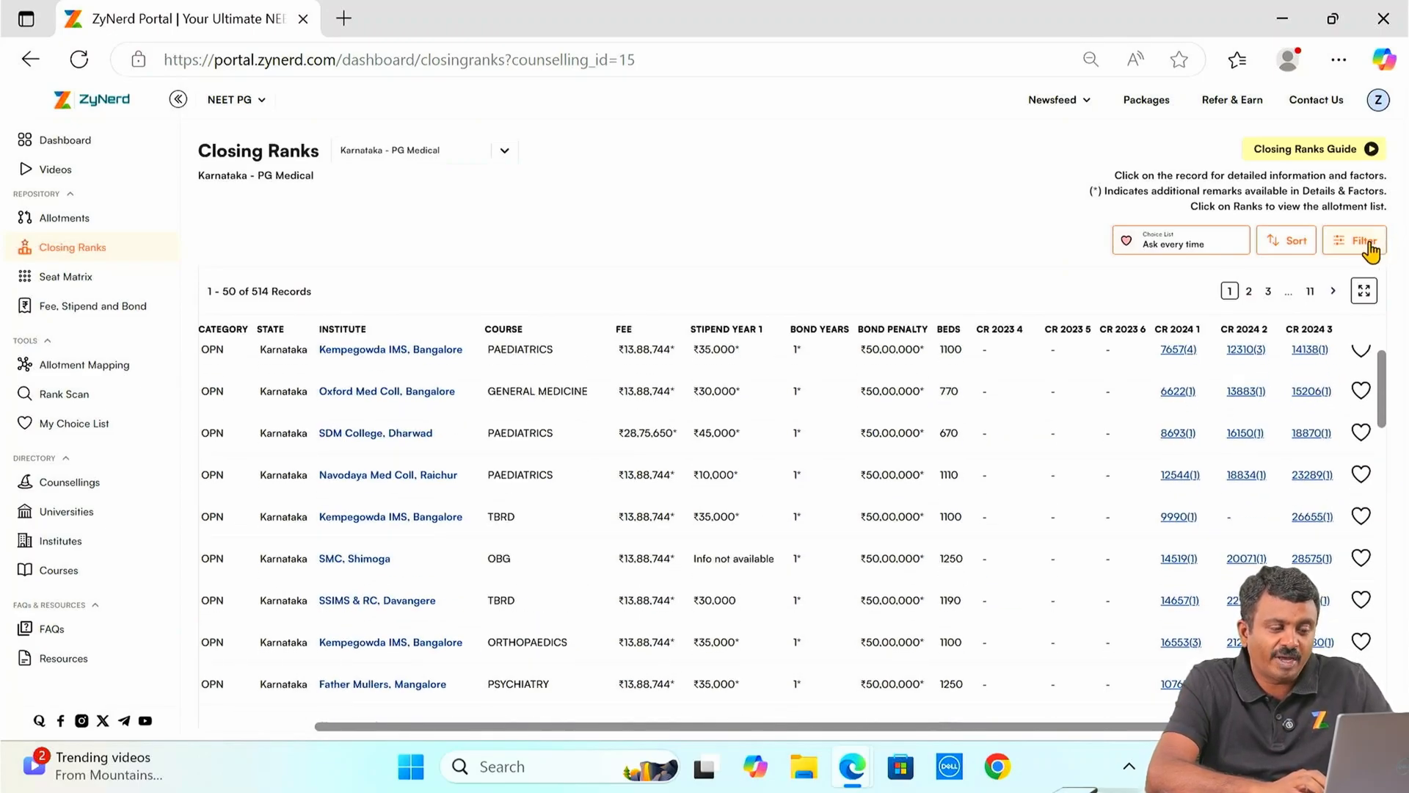
Step: Filter to General Surgery course with OPN category only, leaving 23 records
left_click(1354, 240)
type("ms gn")
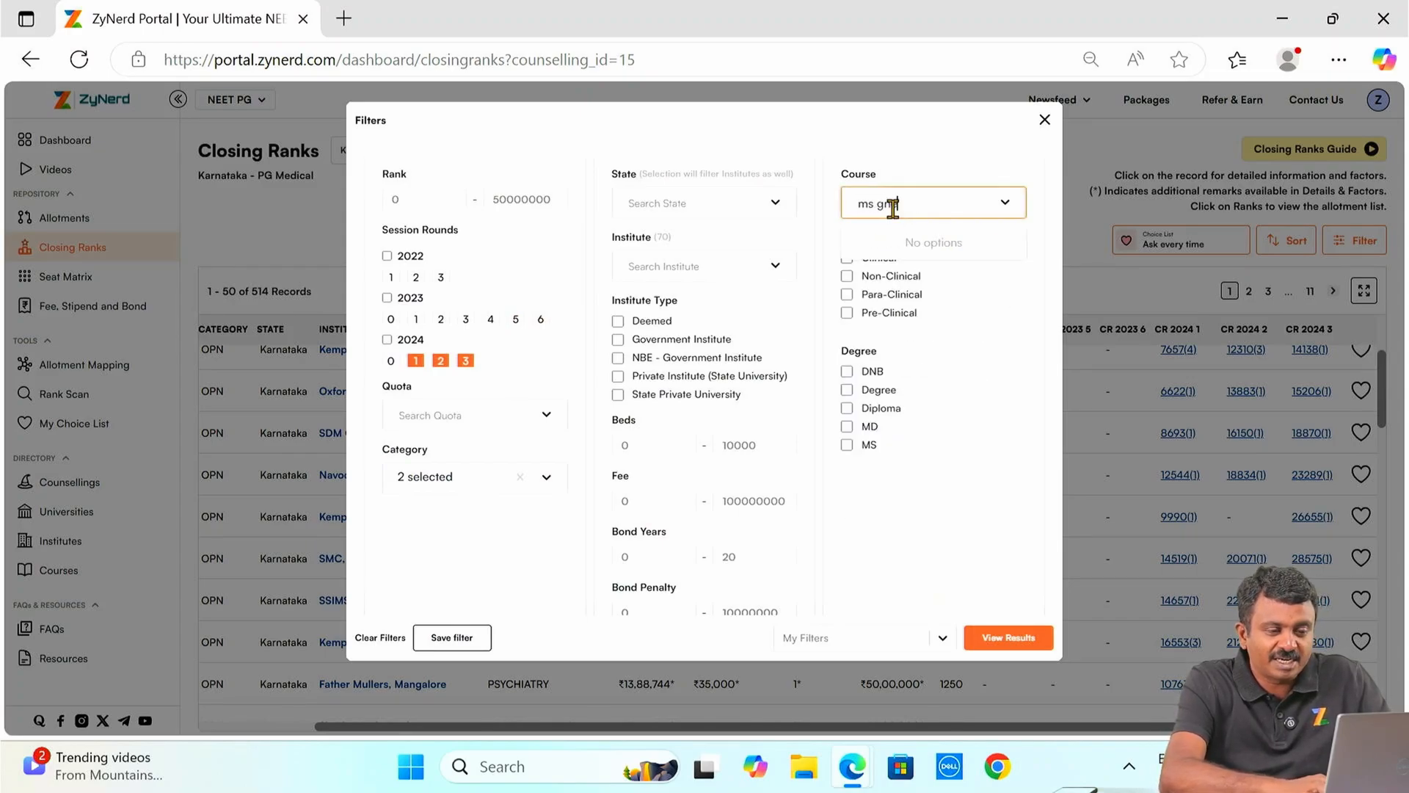
type("er")
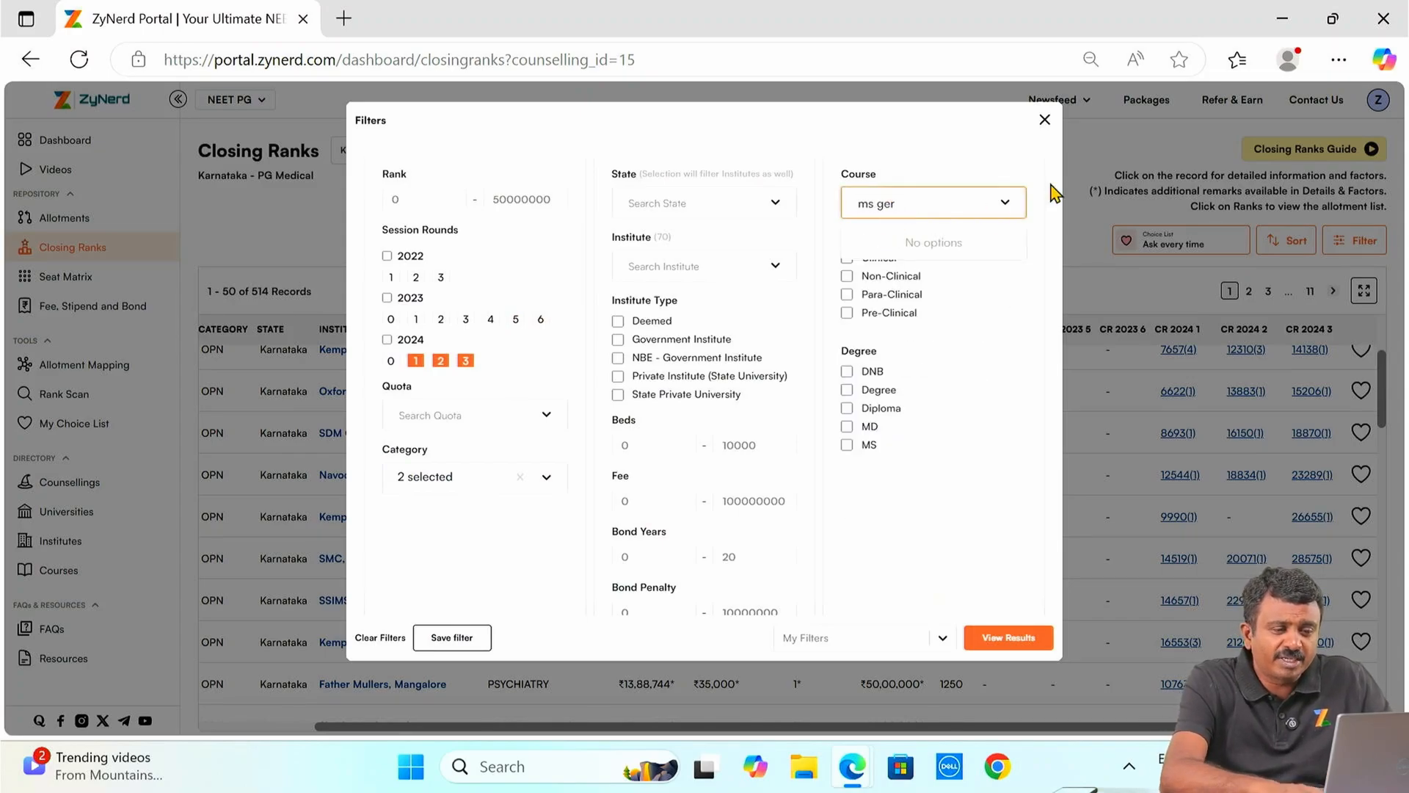
left_click(916, 241)
type("opn")
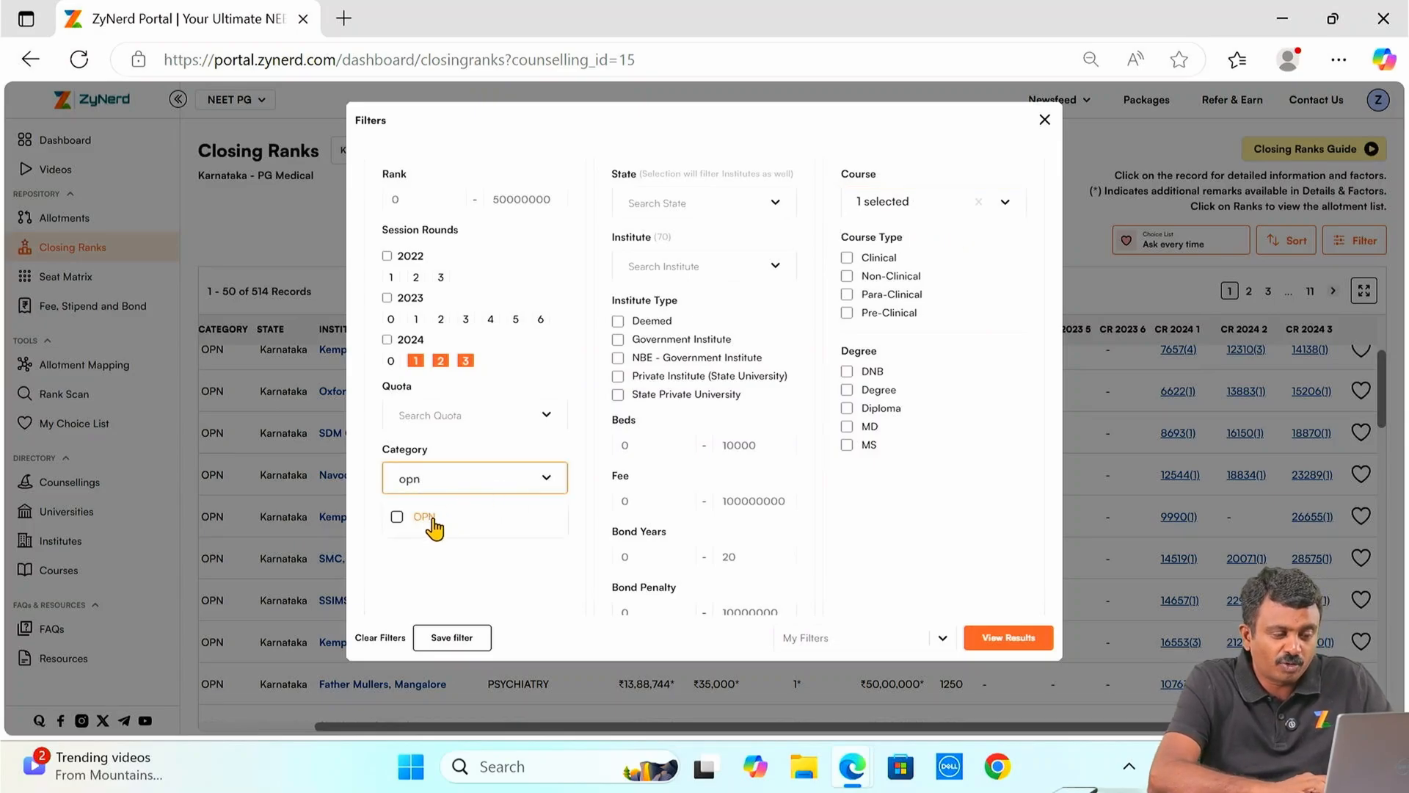
left_click(396, 516)
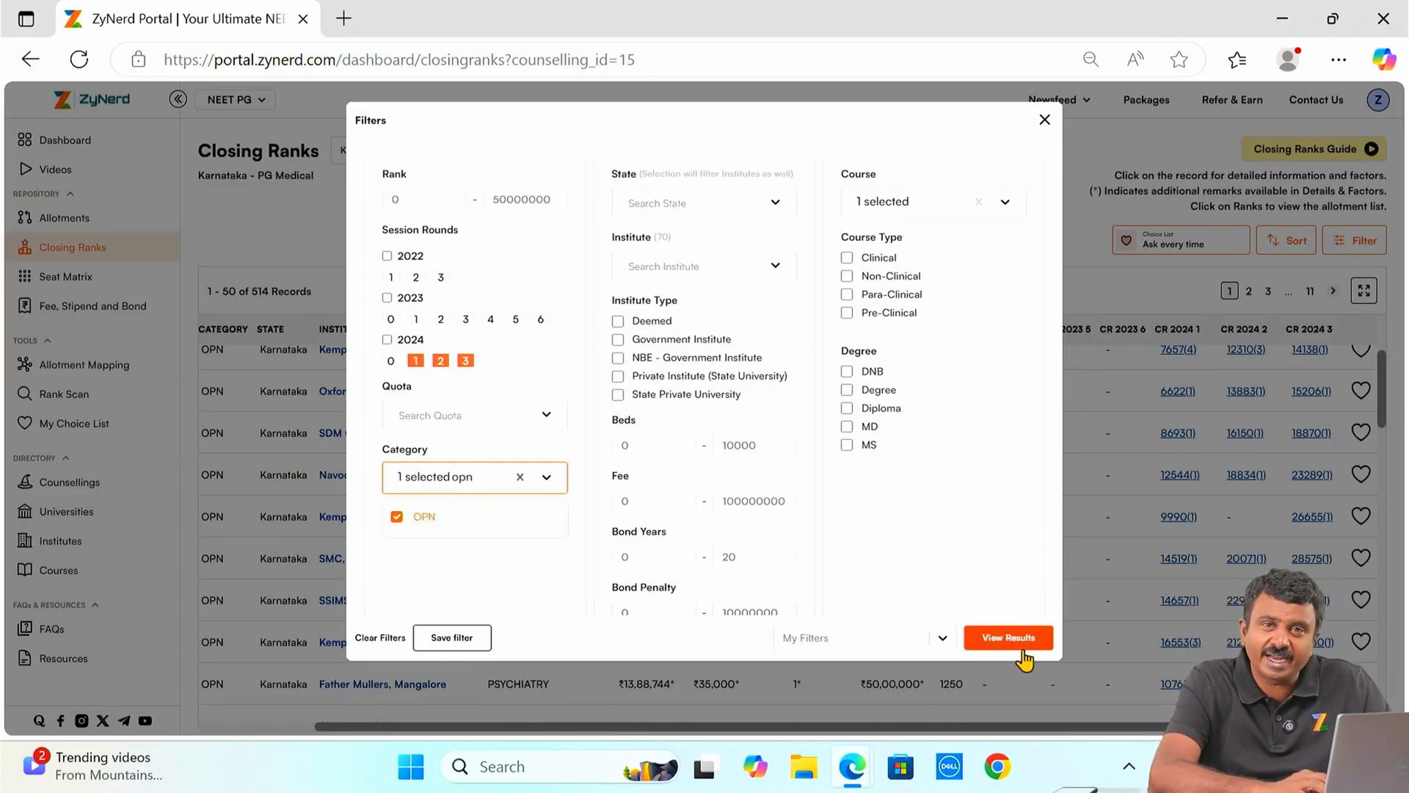
left_click(1007, 637)
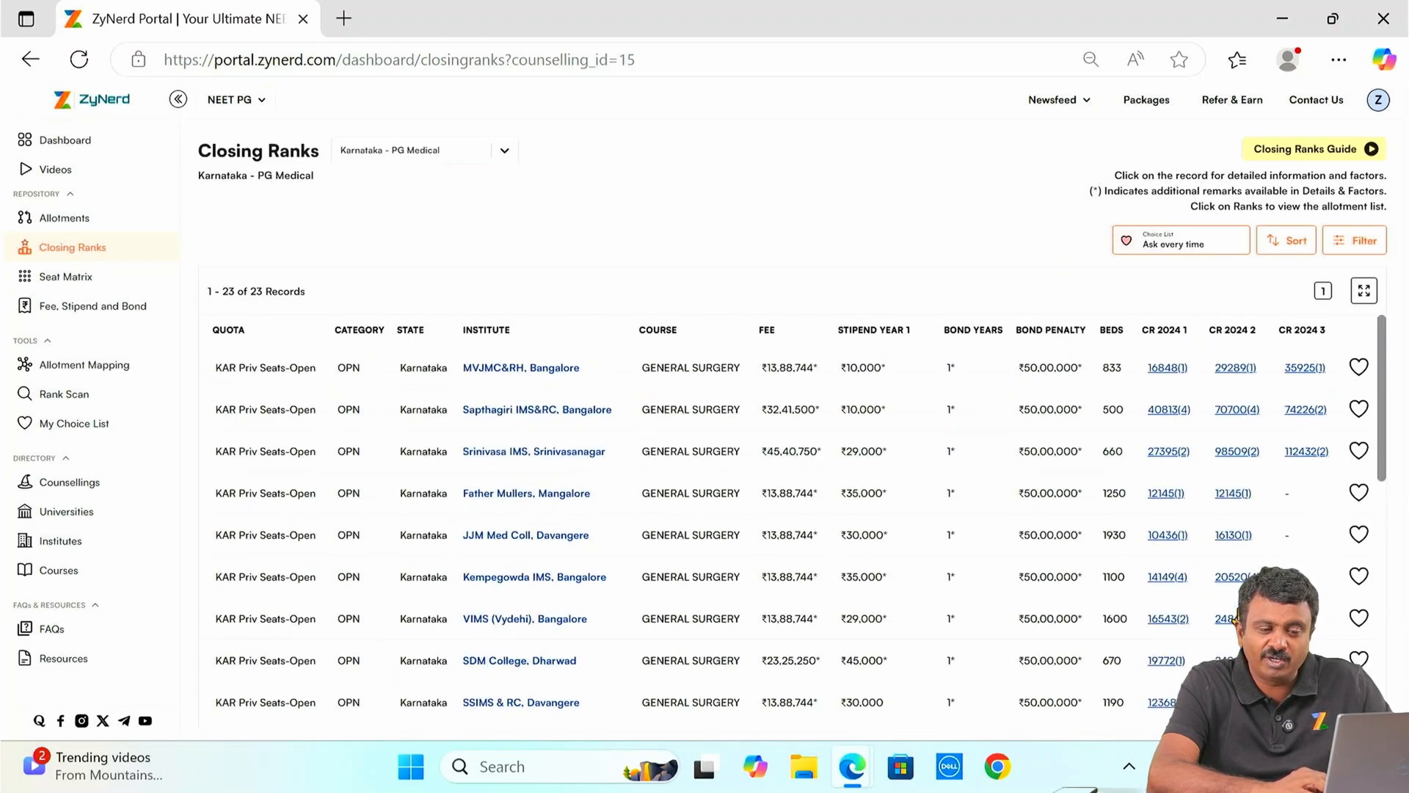
mouse_move(1312, 447)
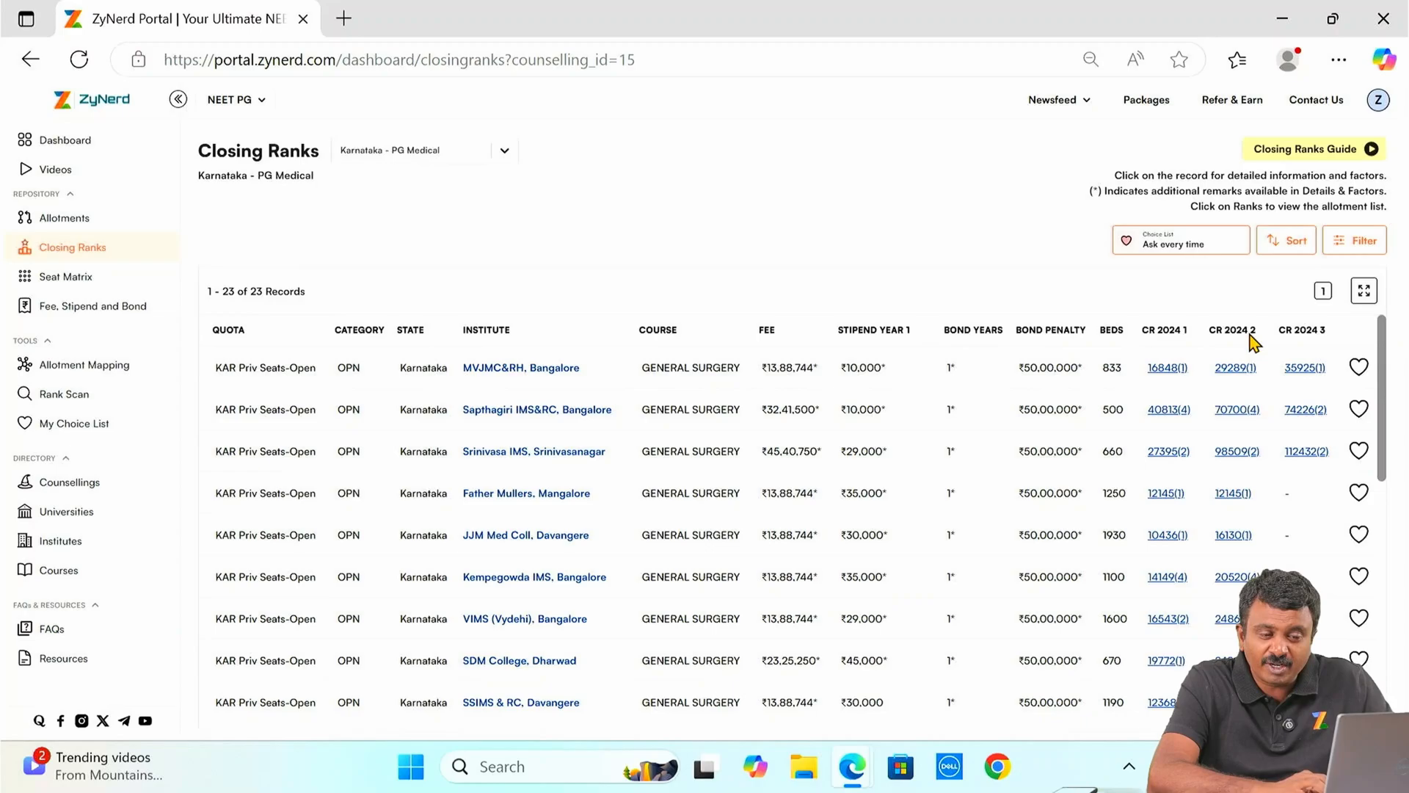
Step: Sort the 23 records by Closing Rank 2024 - Round 2, Low To High
left_click(1285, 240)
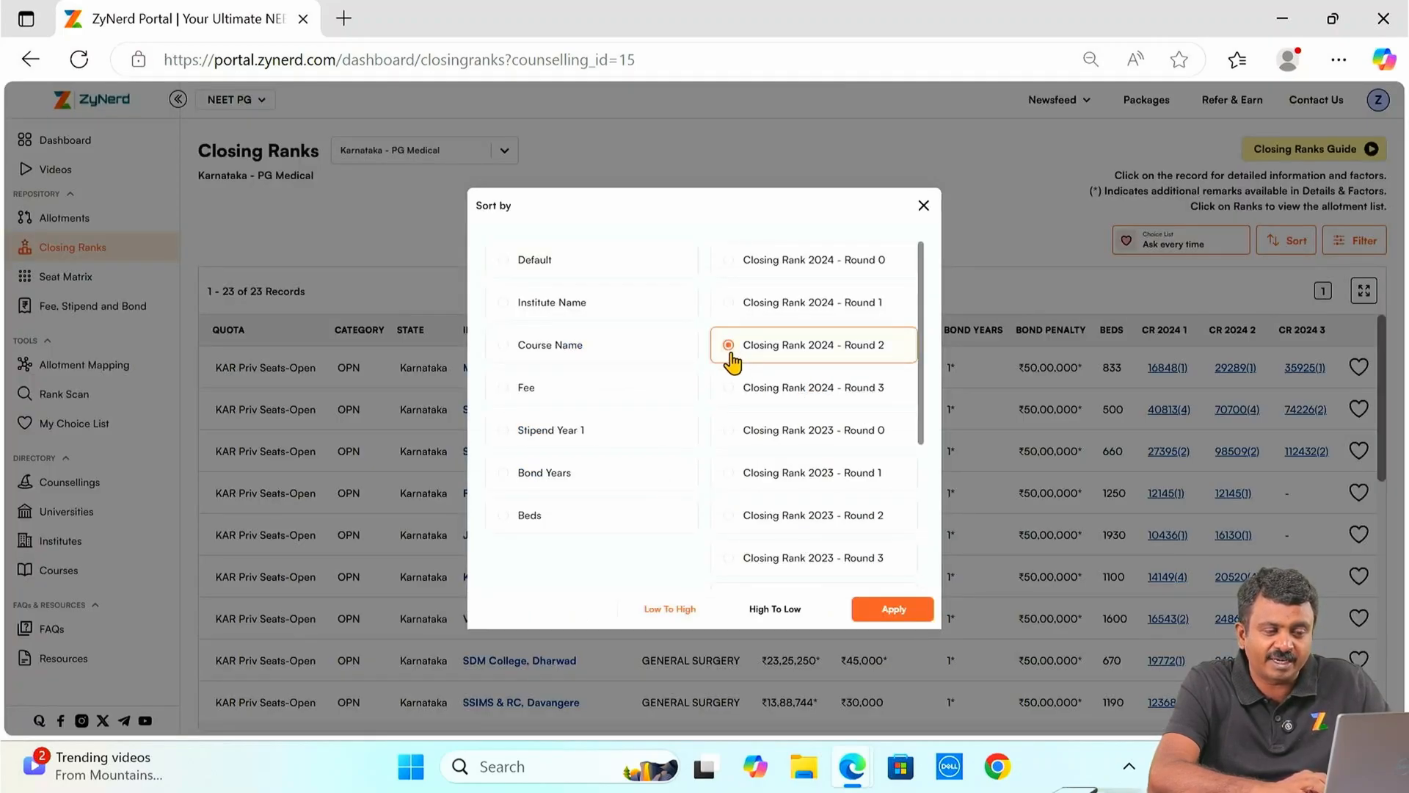
left_click(890, 609)
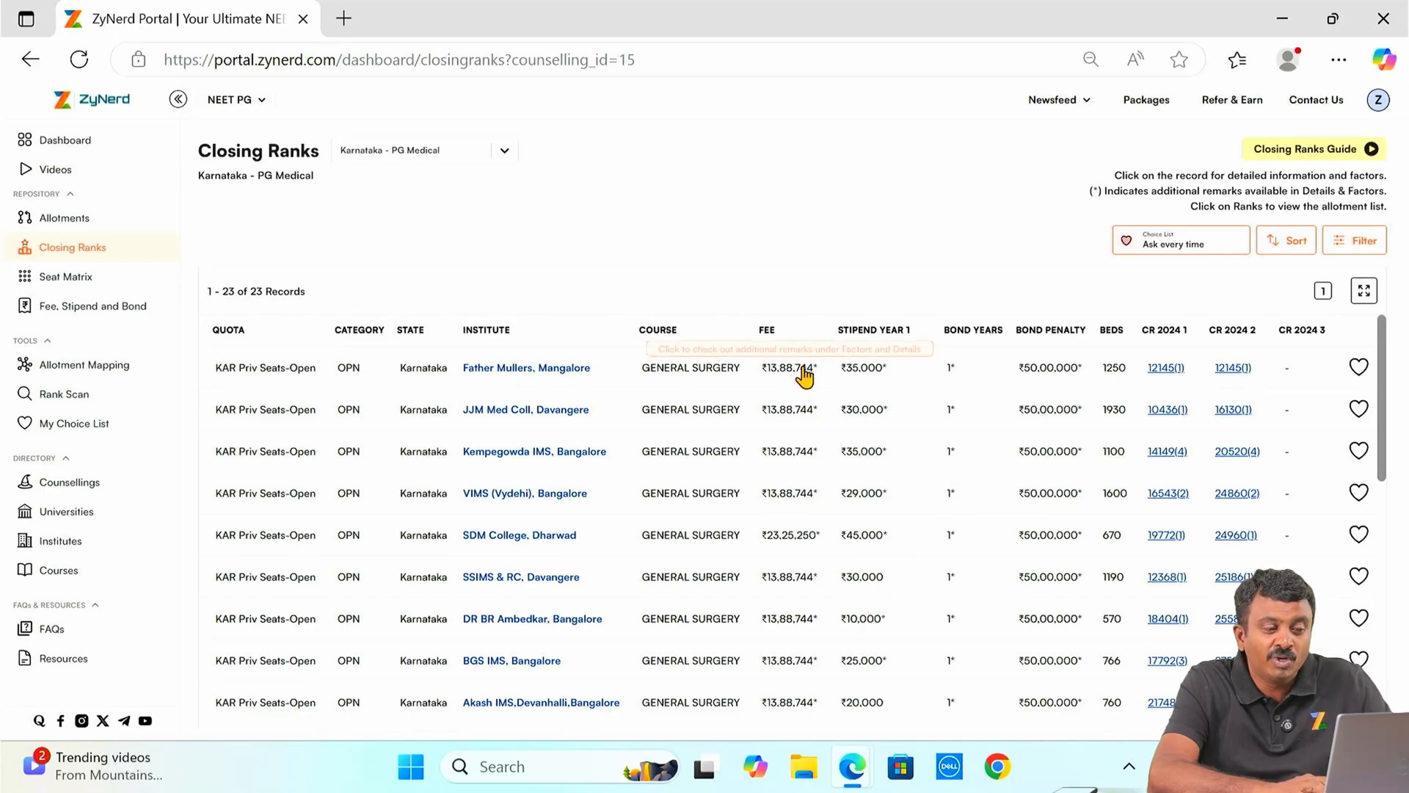
mouse_move(925, 620)
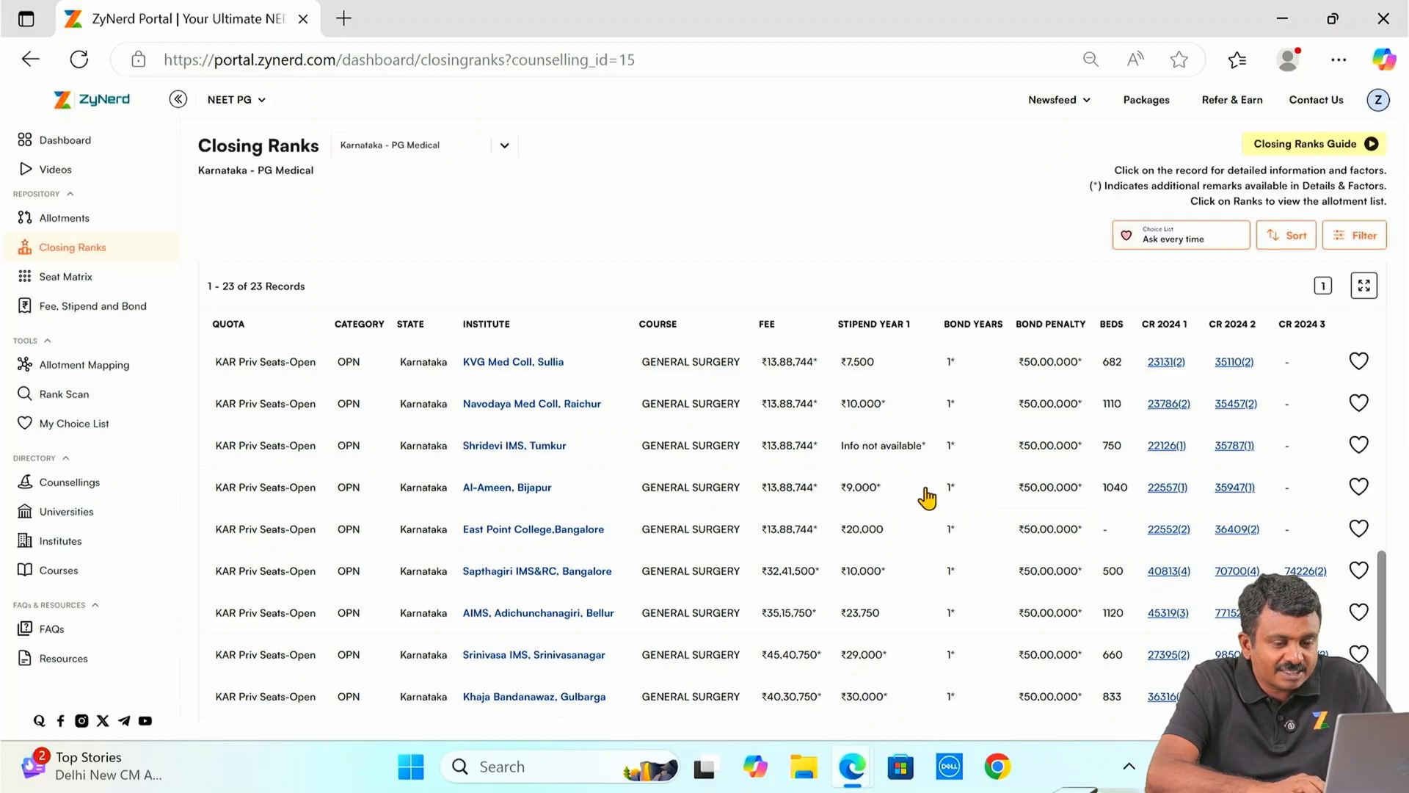
mouse_move(793, 643)
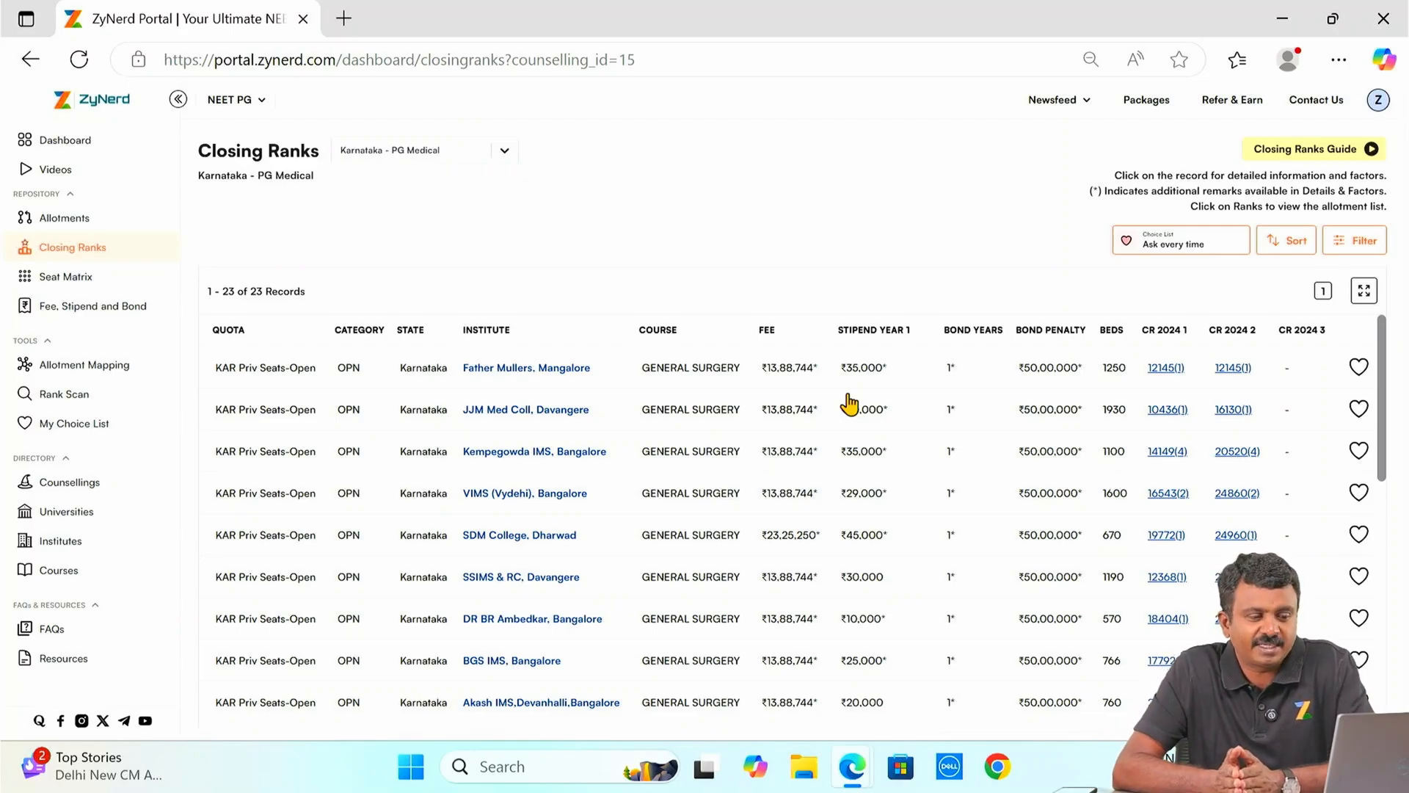
mouse_move(854, 216)
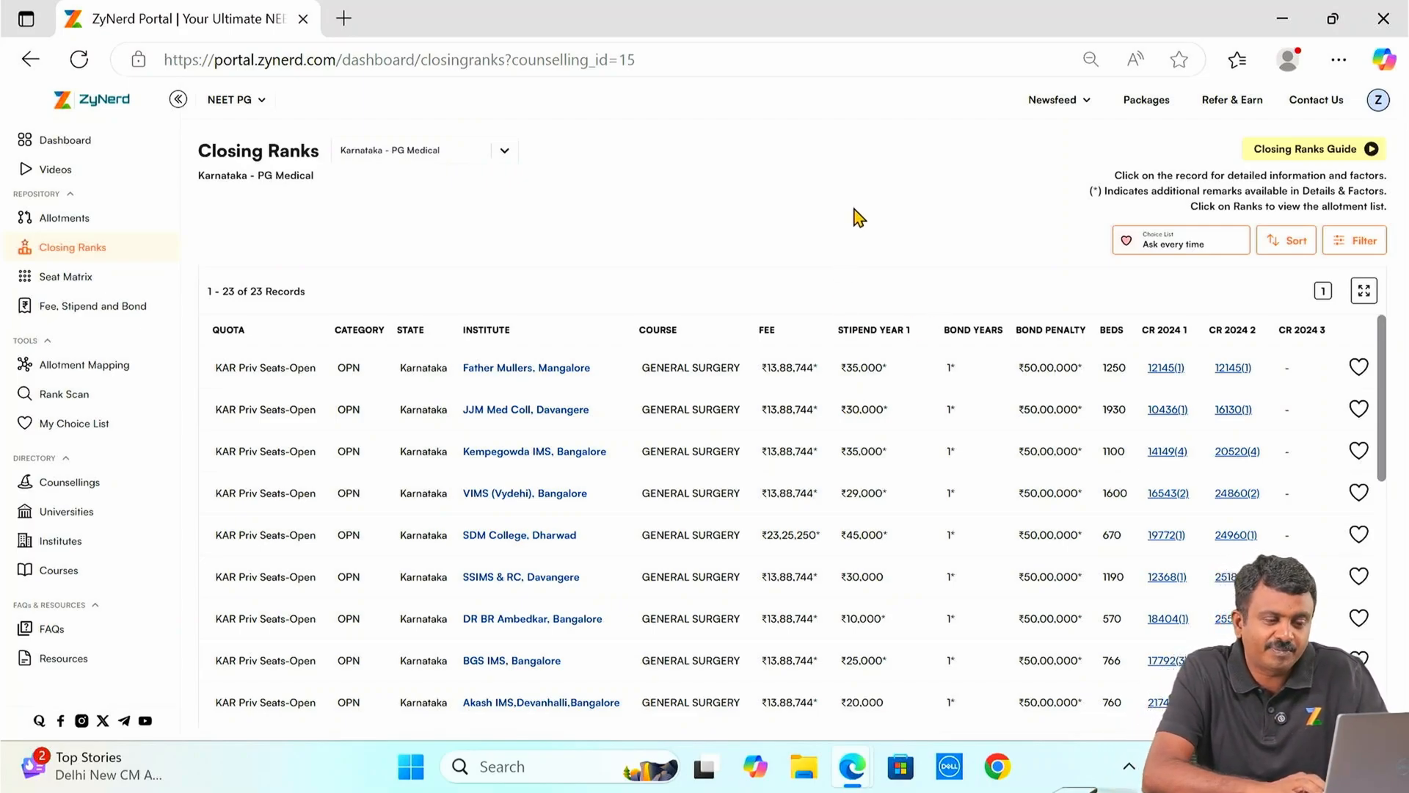
mouse_move(684, 256)
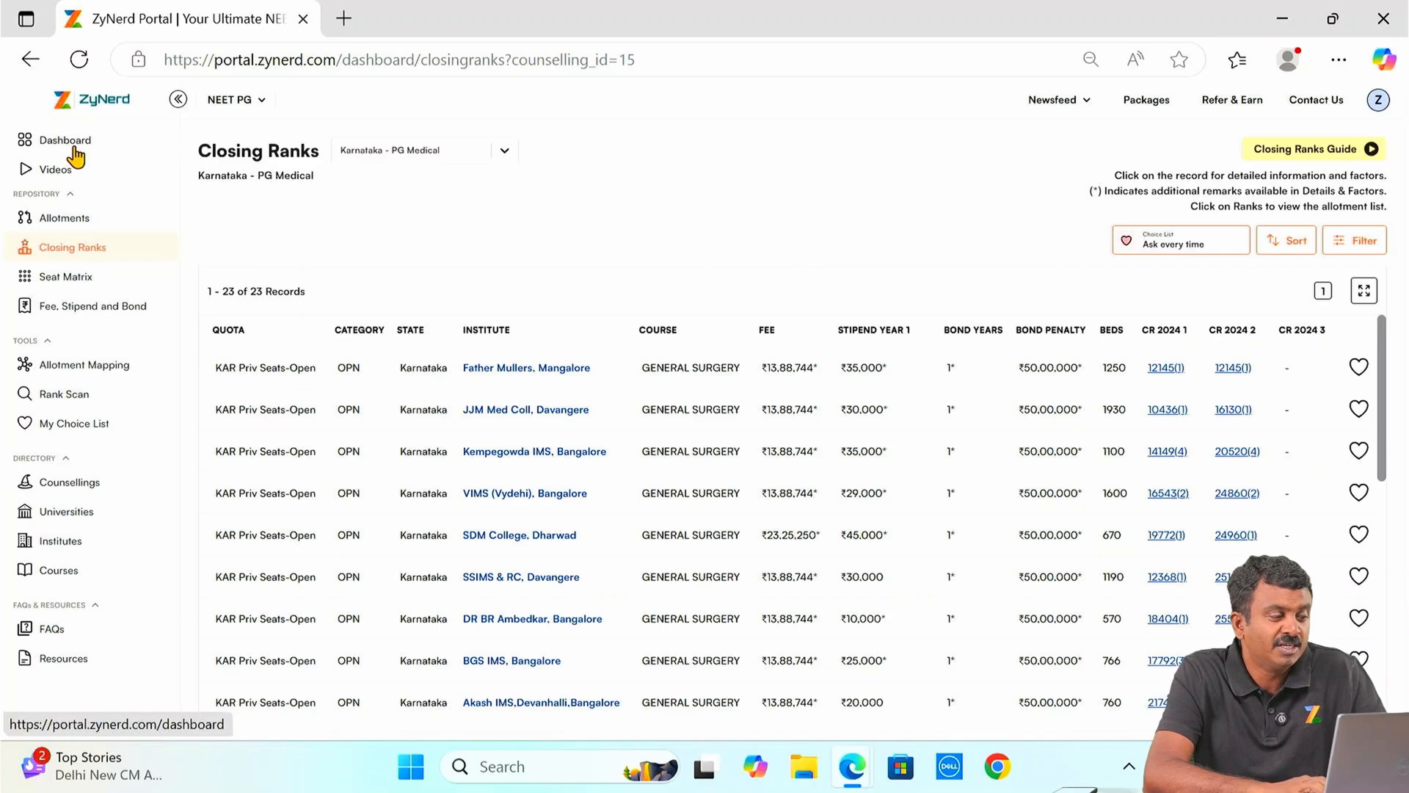
Step: Return to the dashboard and dismiss the new notifications popup
left_click(65, 140)
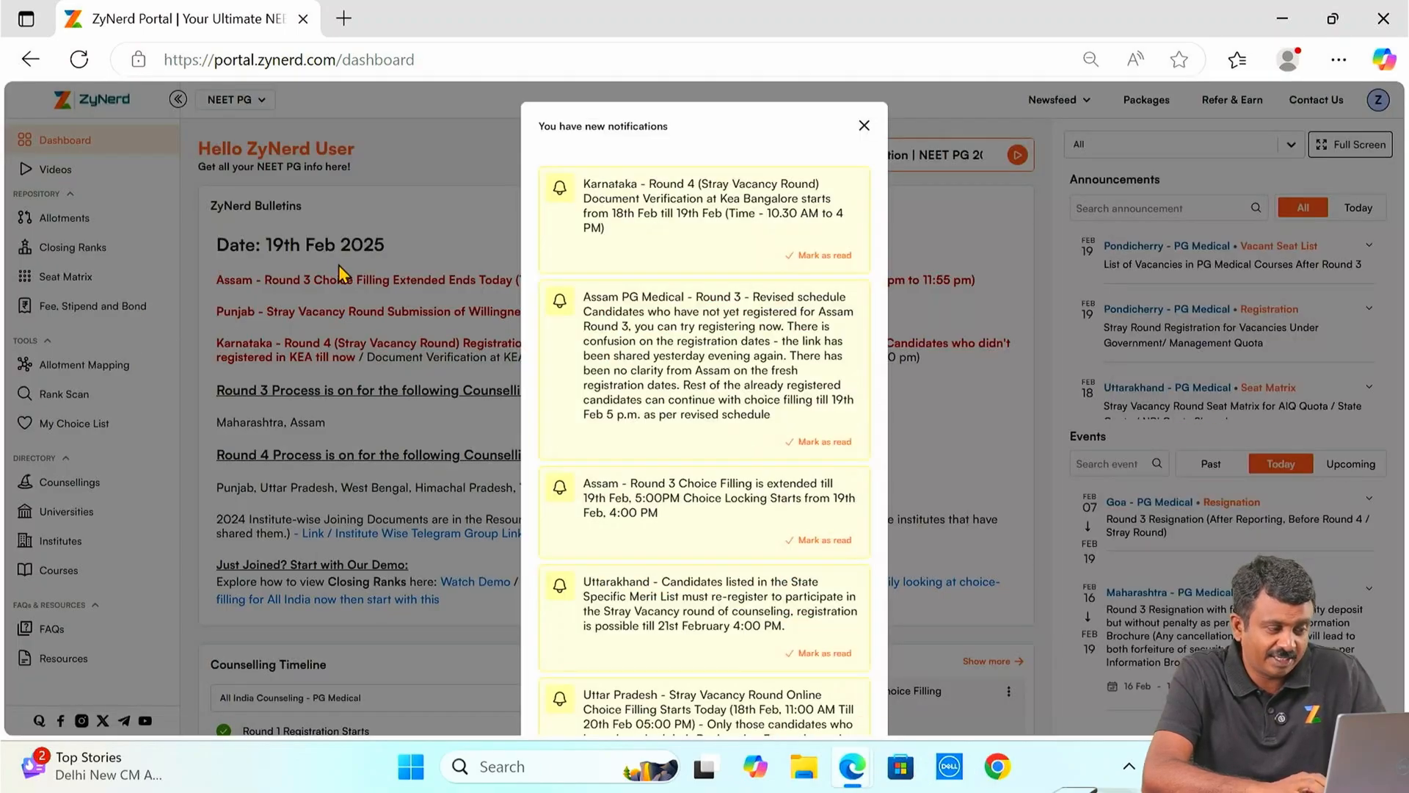
left_click(863, 125)
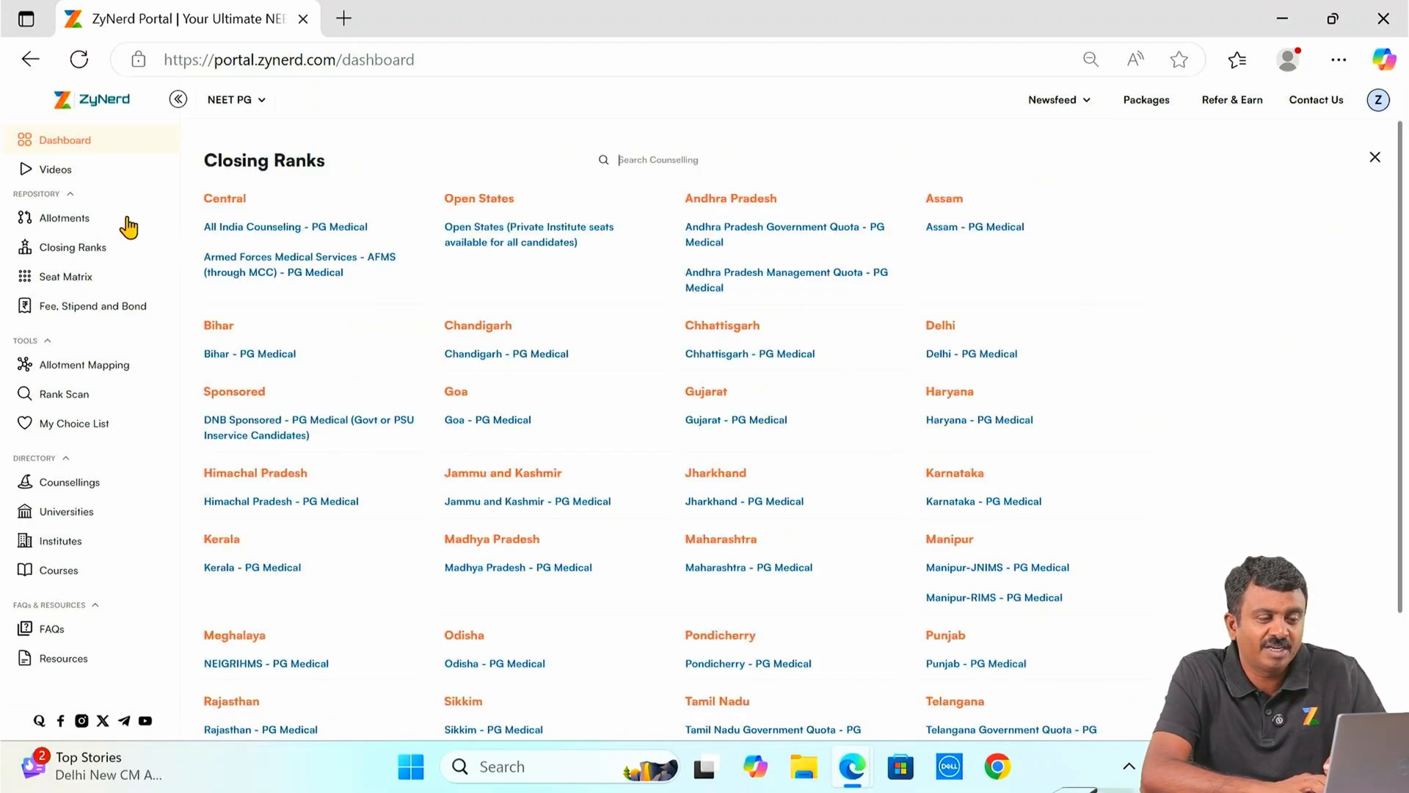
Step: Close the Closing Ranks overlay and scroll the Karnataka - PG Medical announcements to the stray vacancy schedule
left_click(1374, 156)
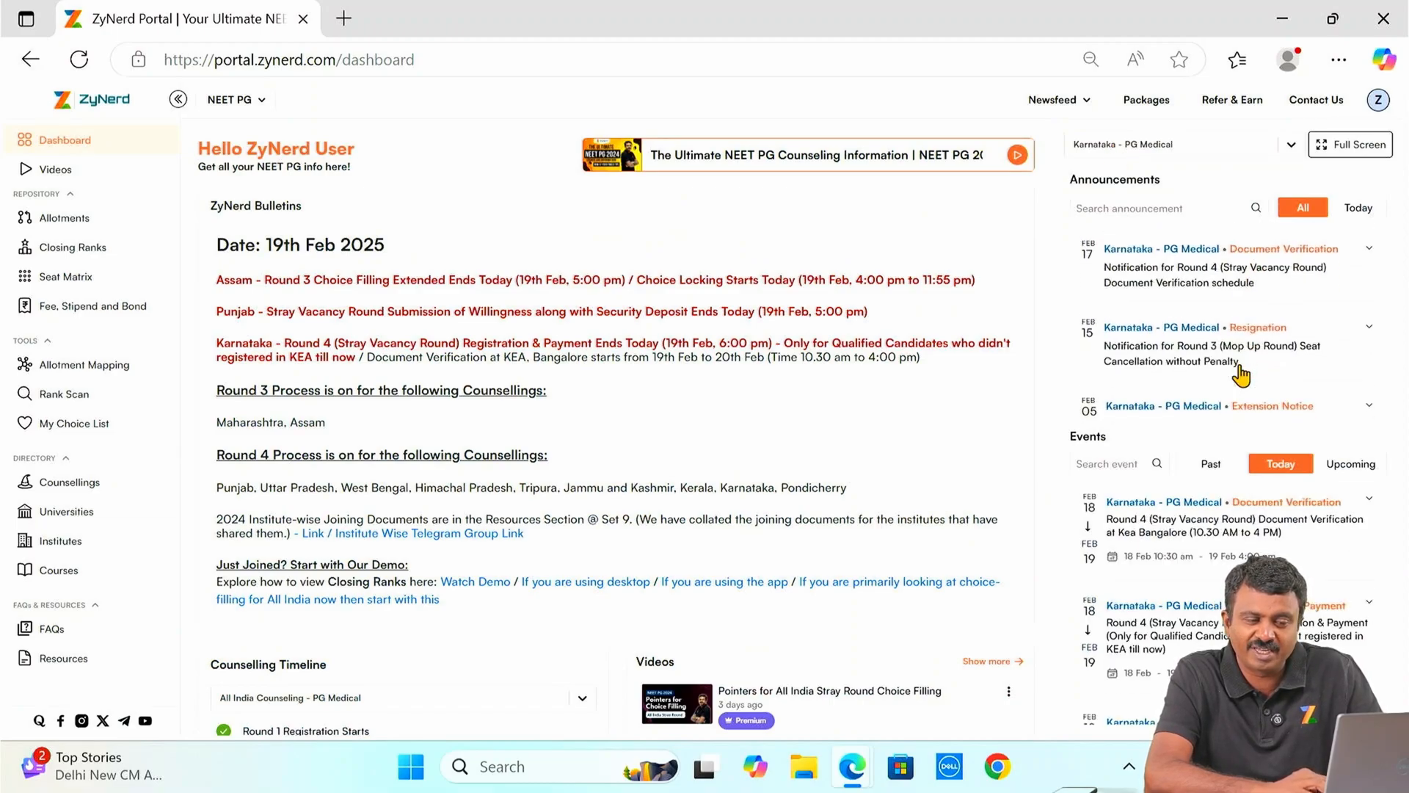
scroll("down", 3)
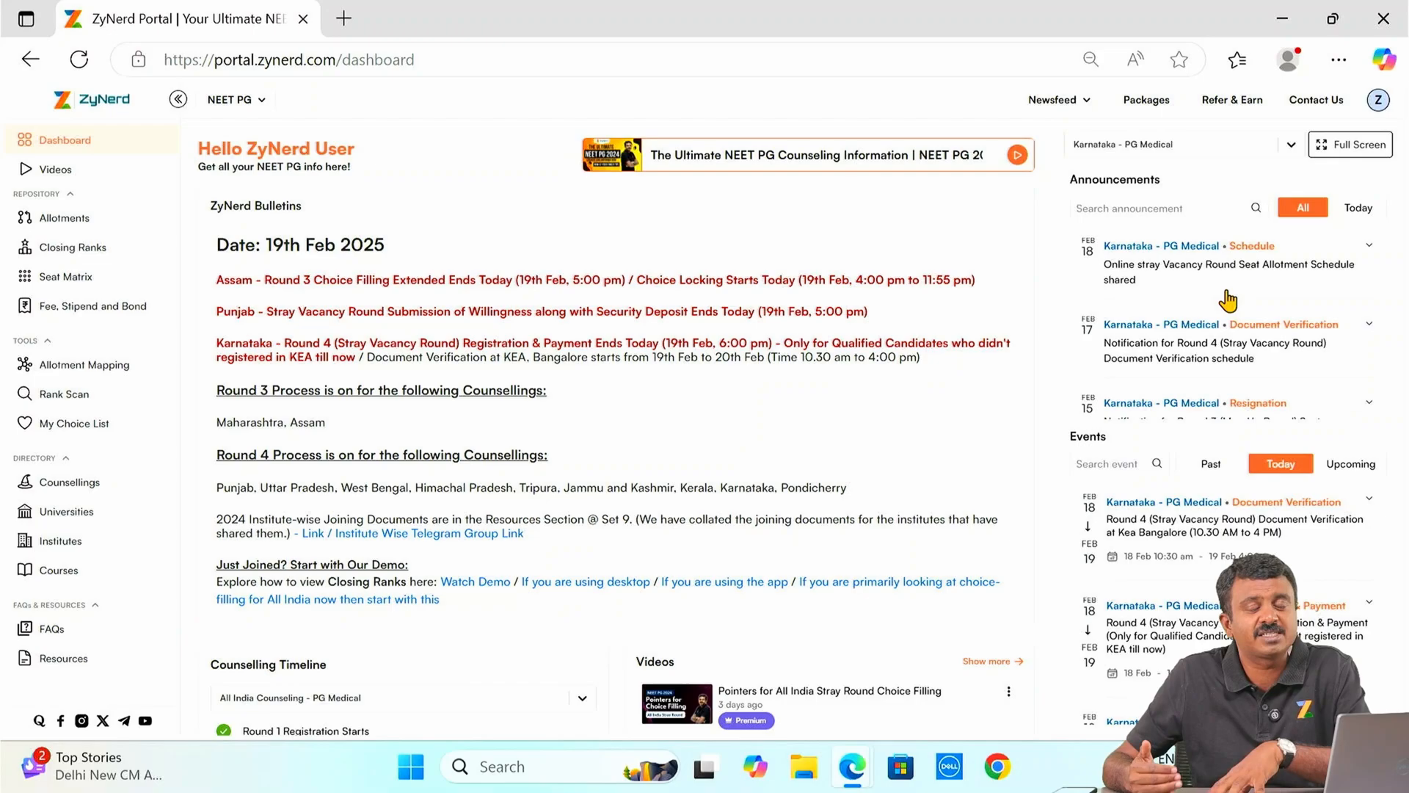
mouse_move(1220, 244)
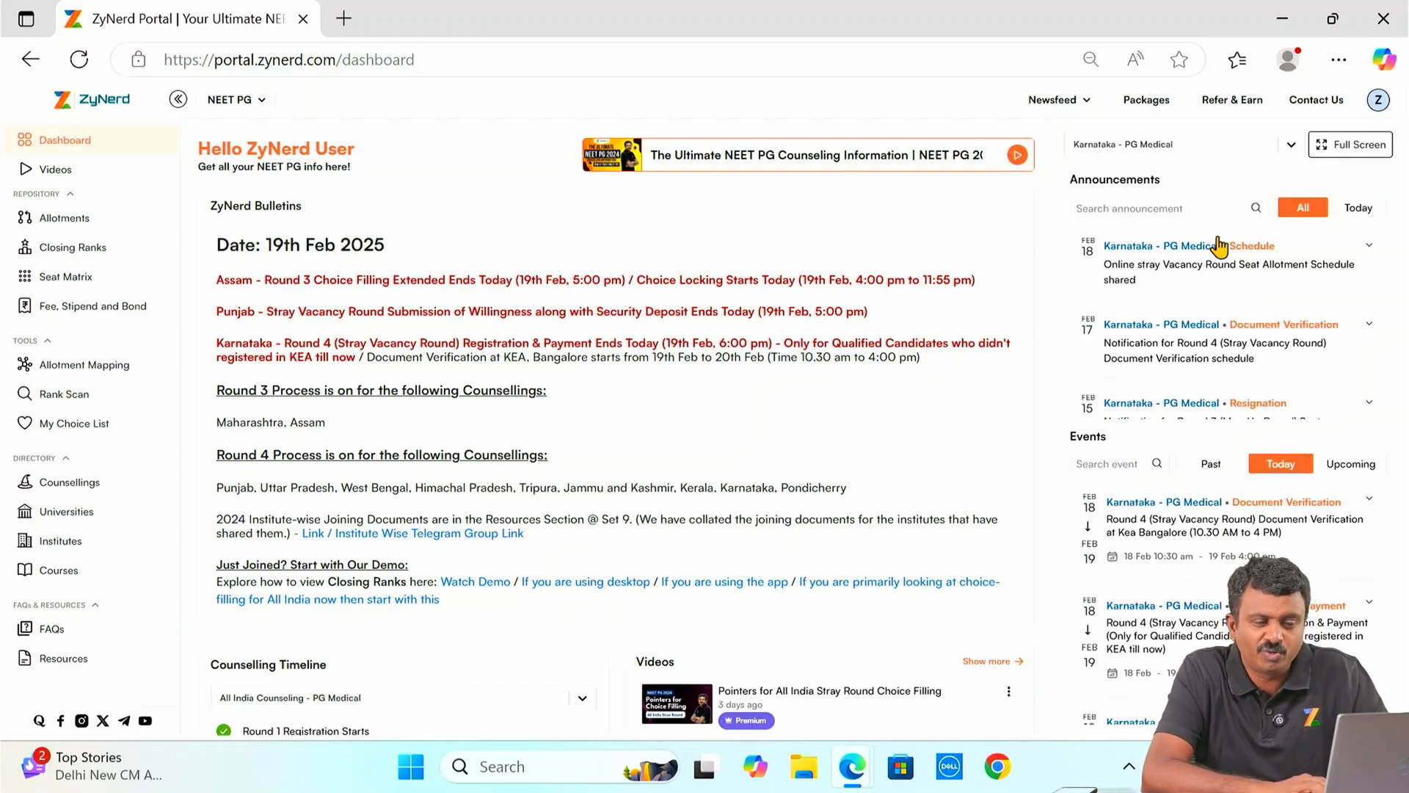